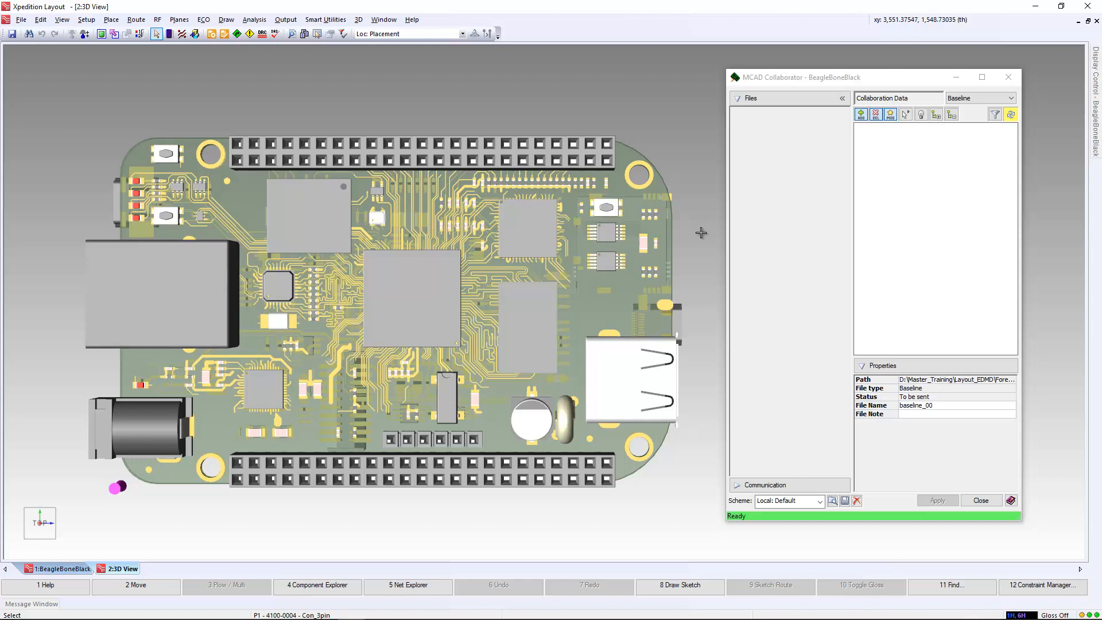
mouse_move(746, 236)
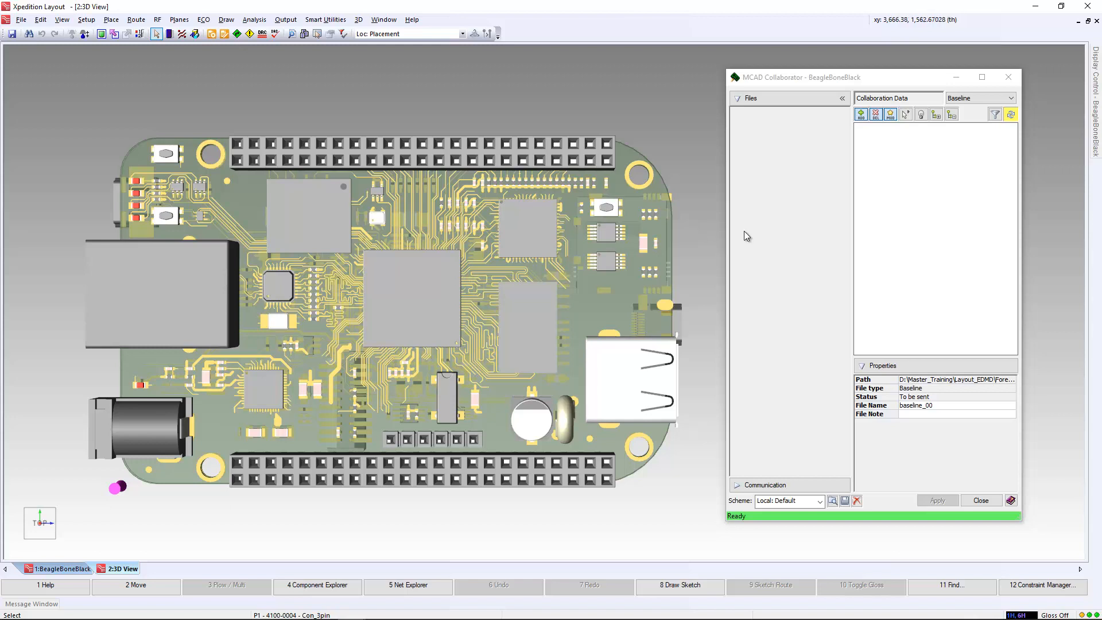
mouse_move(948, 189)
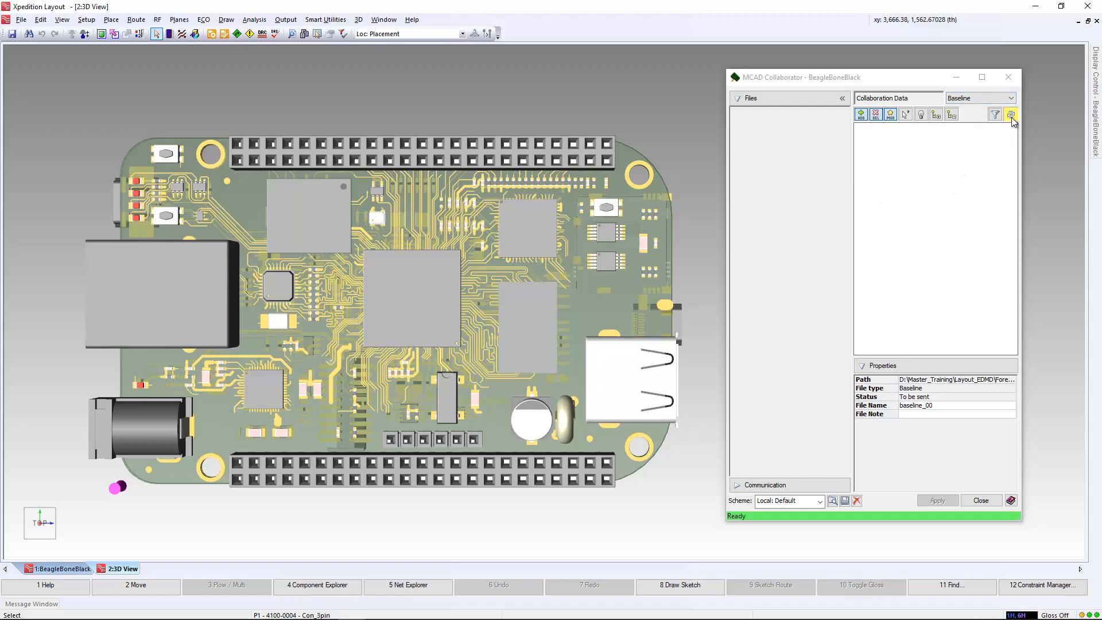
- Refresh the BeagleBone Black collaboration data and send it to the baseline file
click(1010, 113)
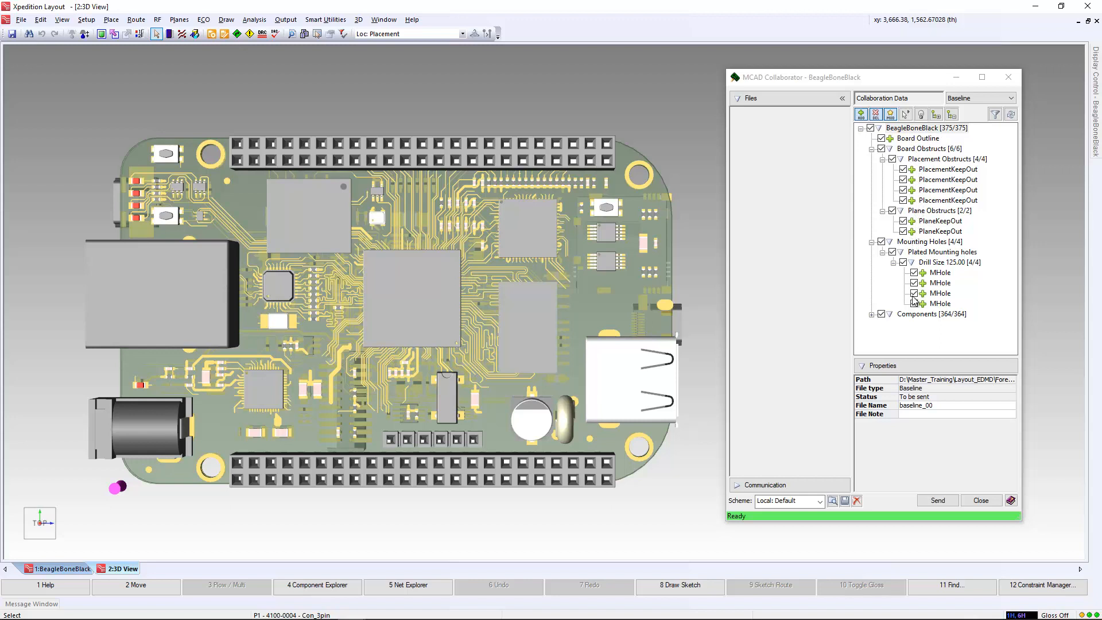
mouse_move(937, 324)
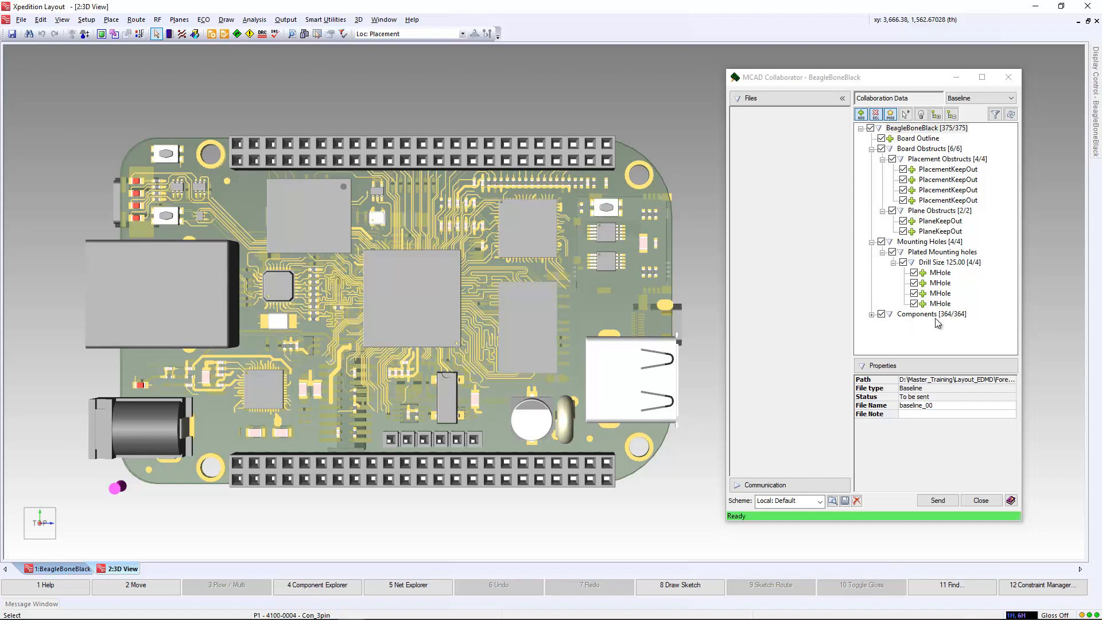
mouse_move(934, 337)
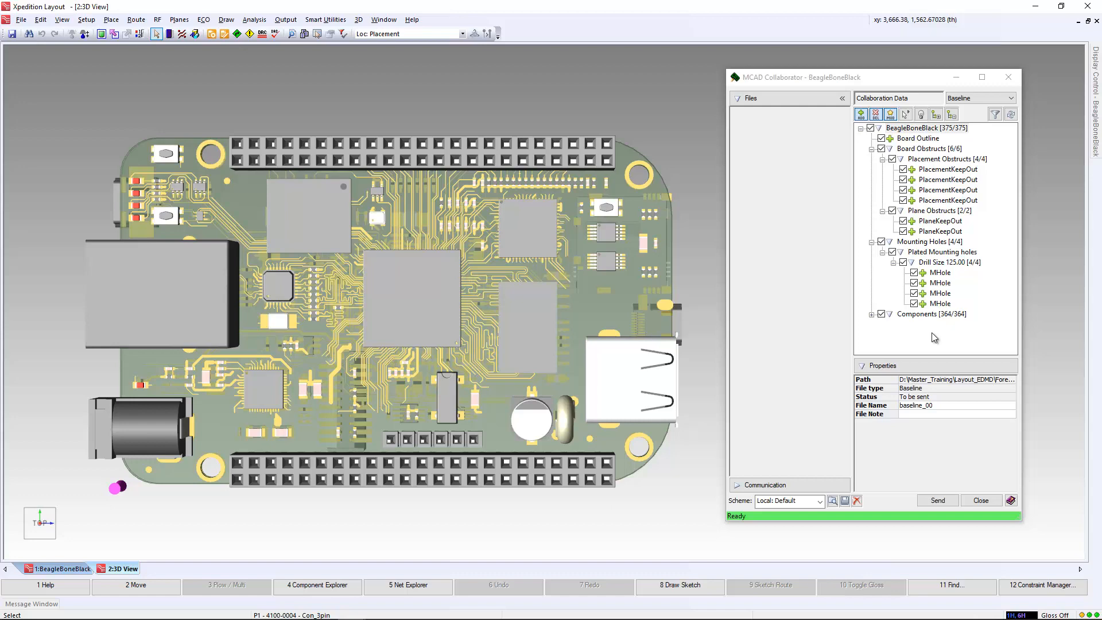
mouse_move(935, 505)
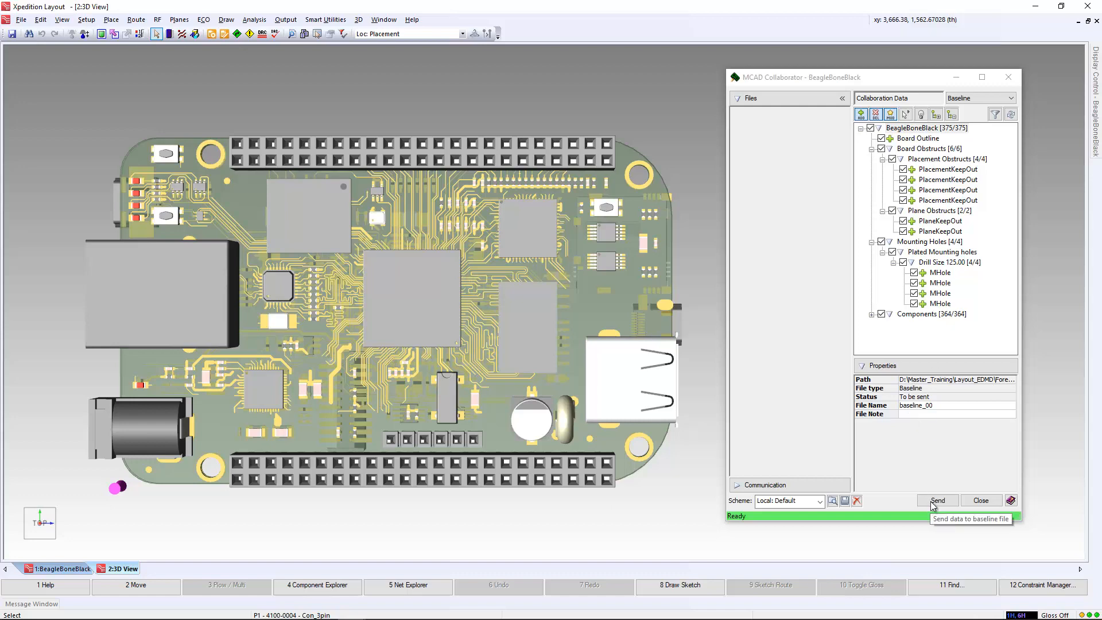
click(938, 501)
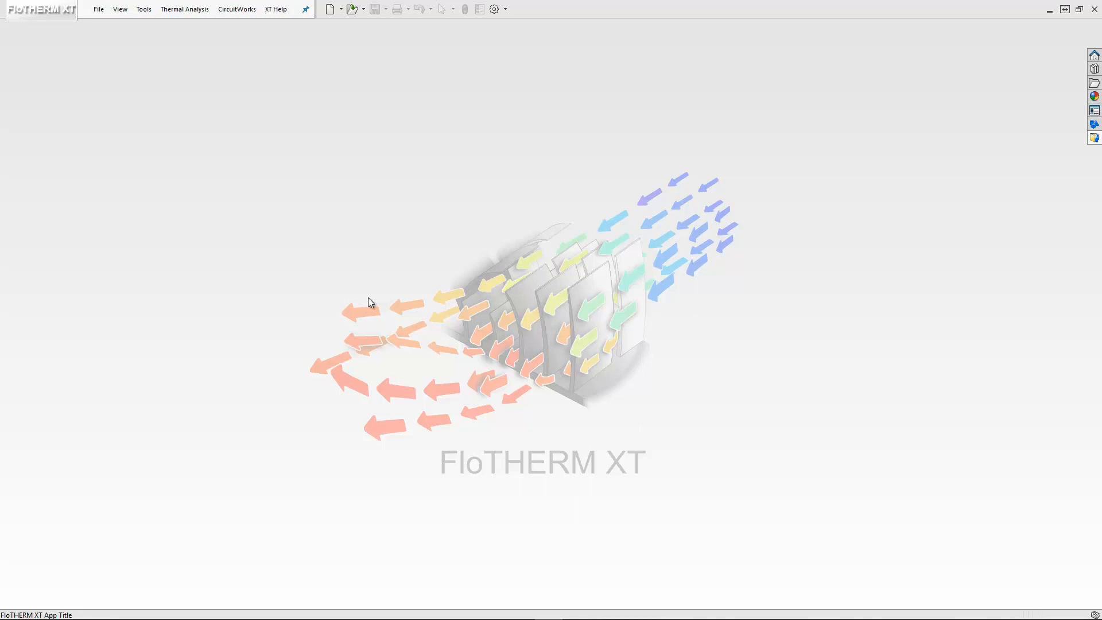
mouse_move(294, 141)
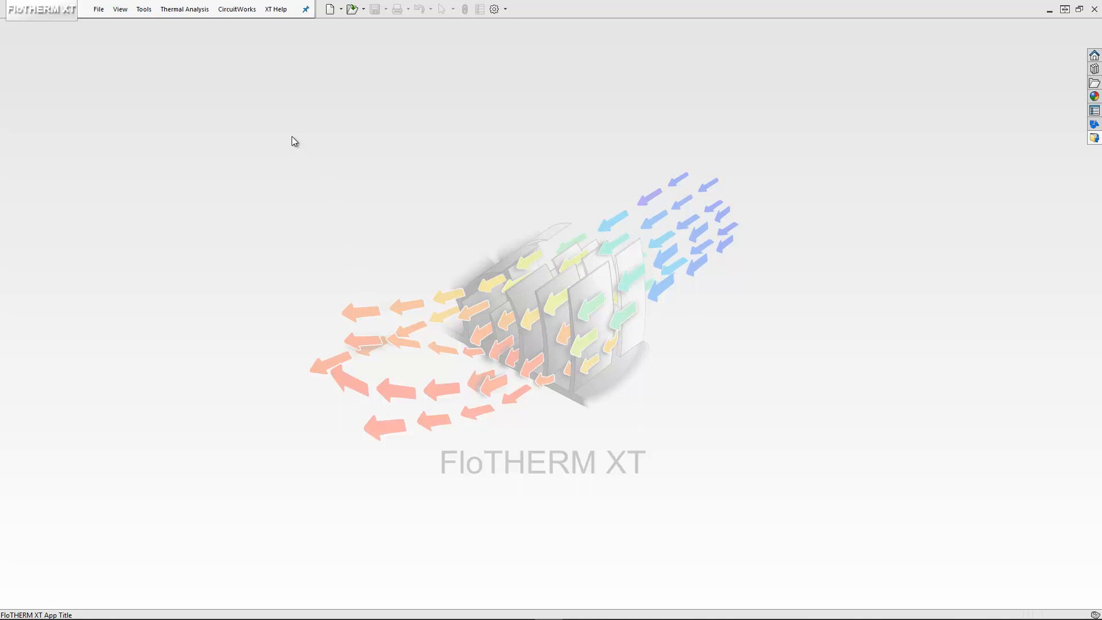
mouse_move(240, 18)
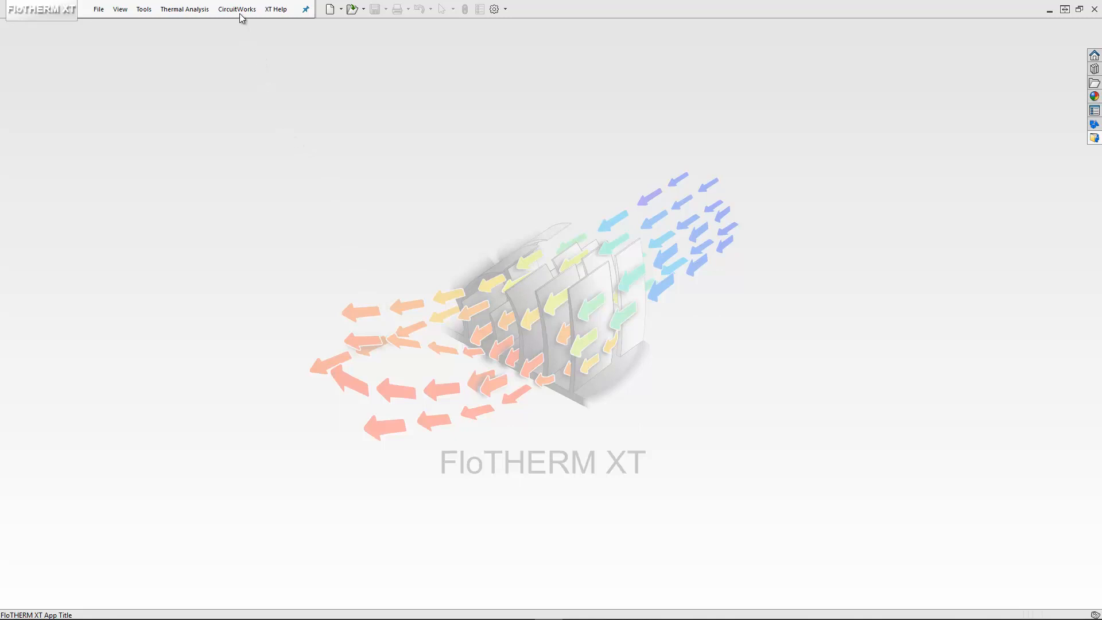
- Show the CircuitWorks menu in FloTHERM XT
click(237, 9)
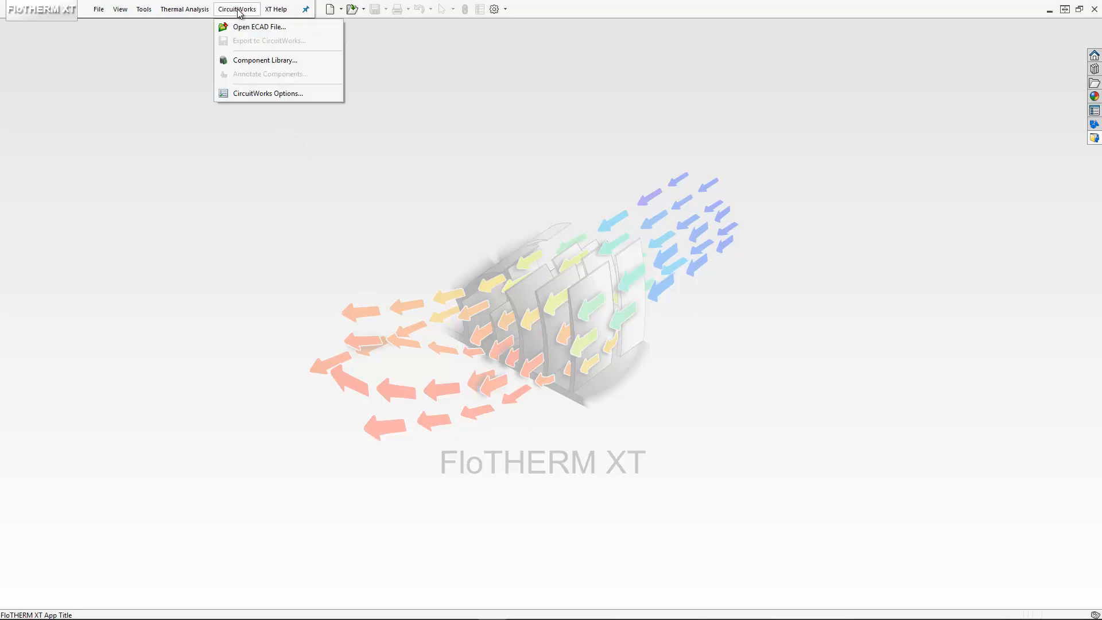
mouse_move(265, 60)
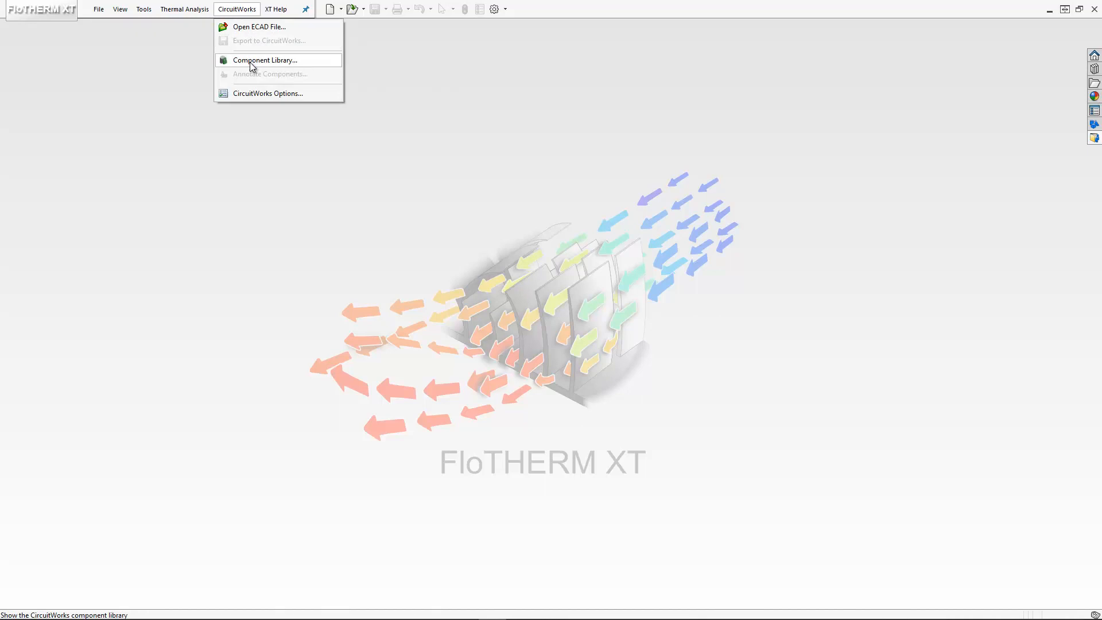
- Inspect the CircuitWorks component library, then open the BeagleBone Black ECAD file
click(264, 59)
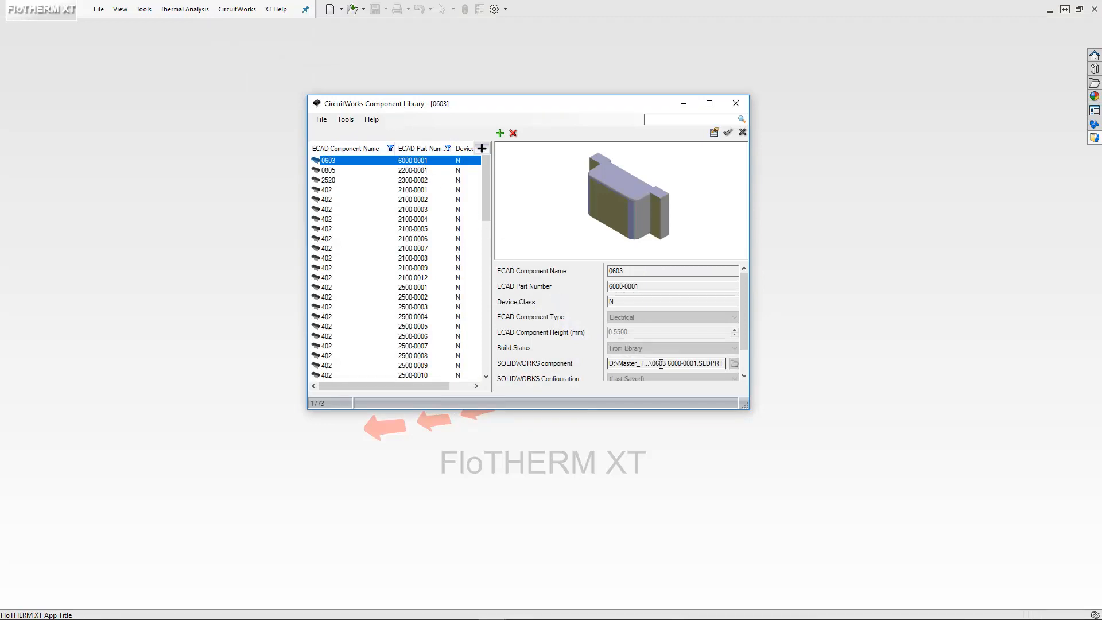
mouse_move(569, 324)
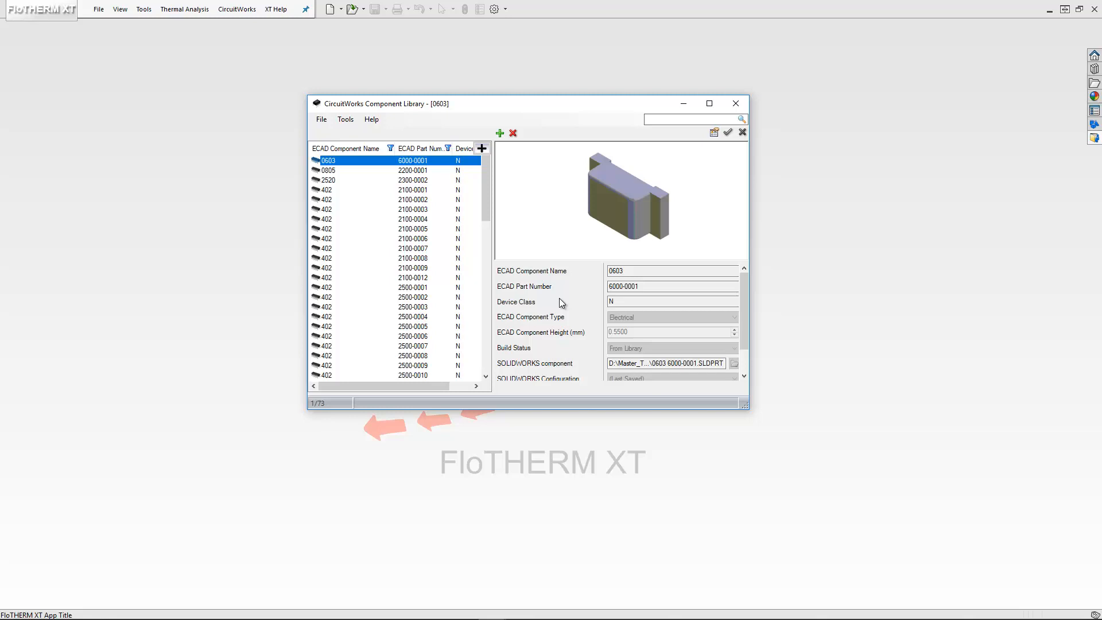
mouse_move(556, 292)
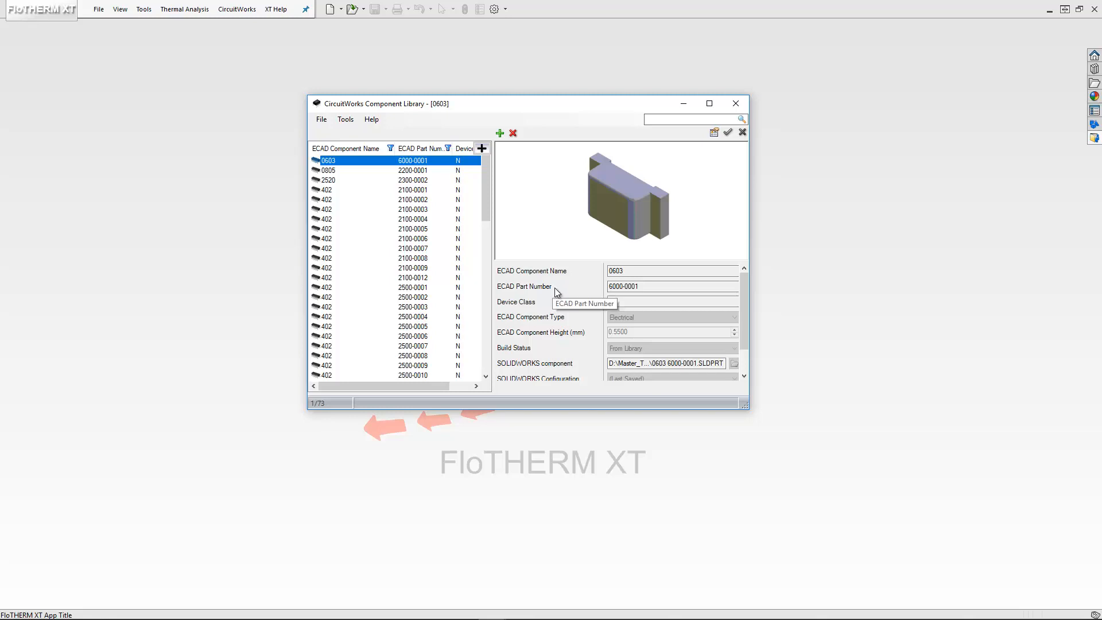
mouse_move(563, 292)
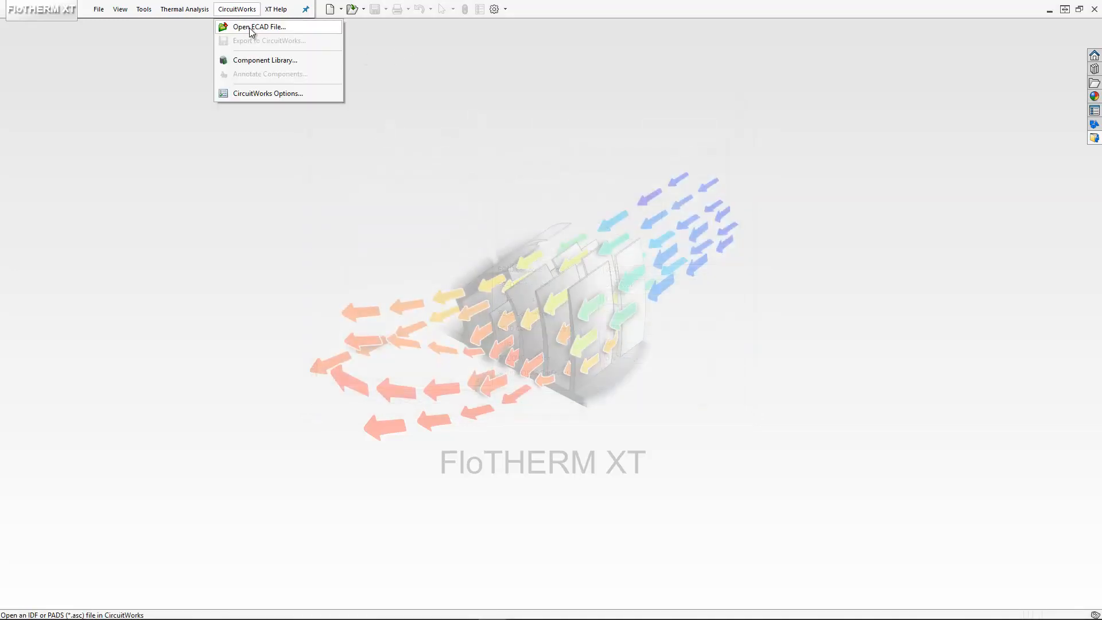
click(263, 26)
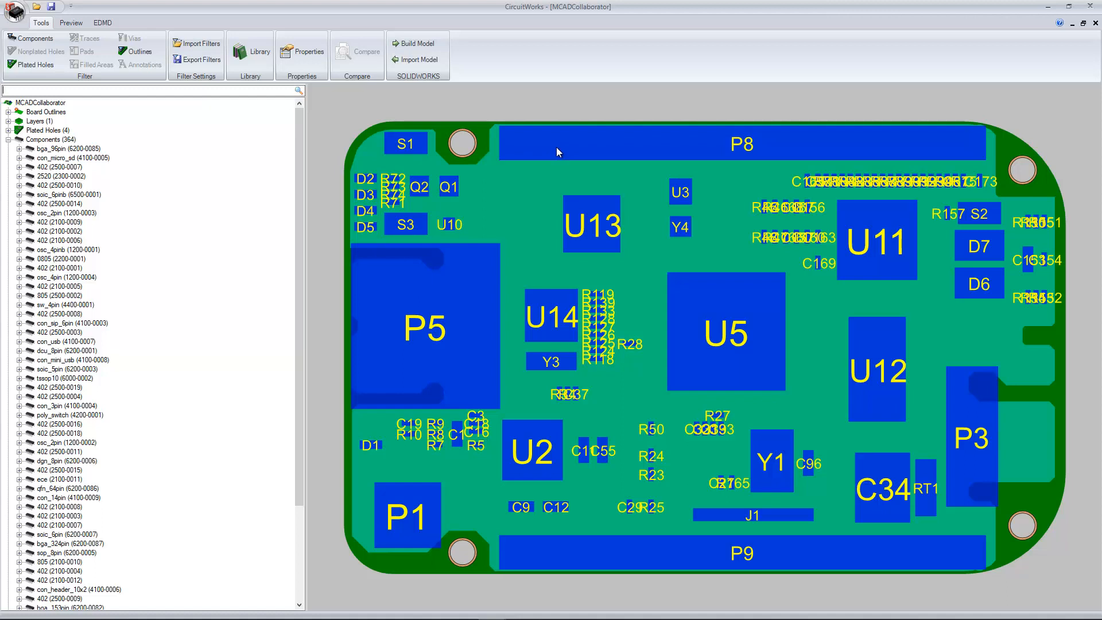
mouse_move(45, 120)
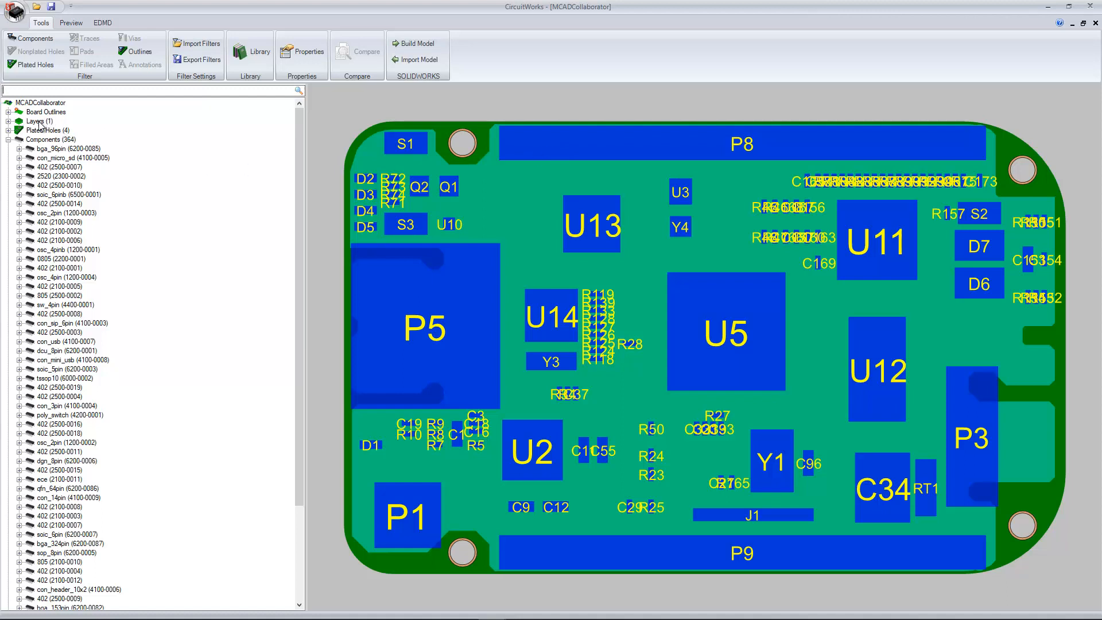
mouse_move(52, 154)
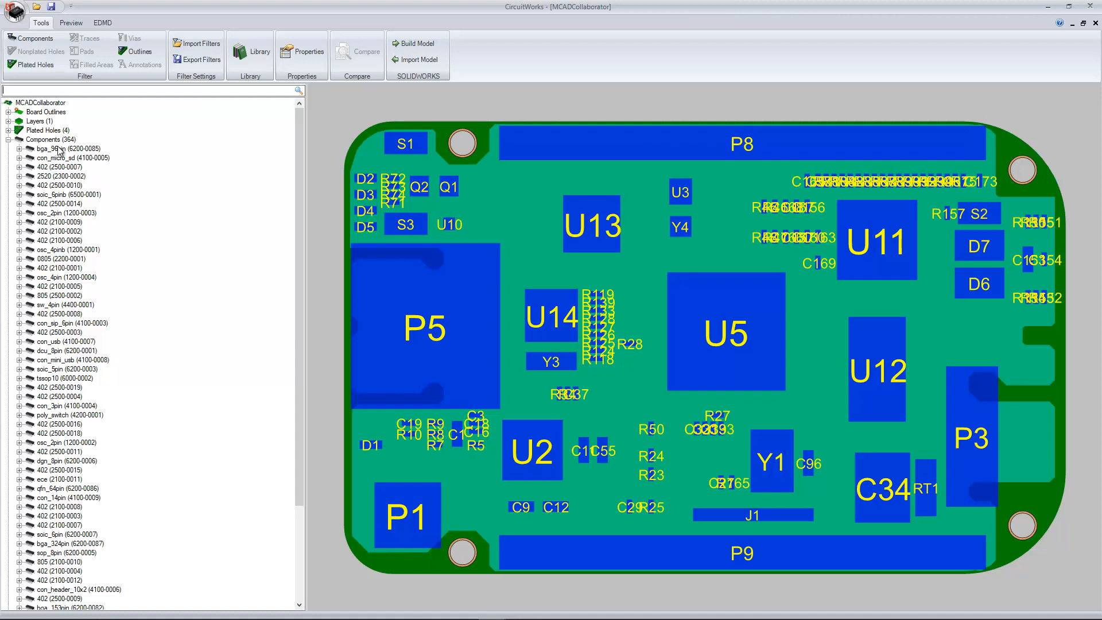
- Build the BeagleBone Black 3D assembly model from CircuitWorks
scroll(down, 3)
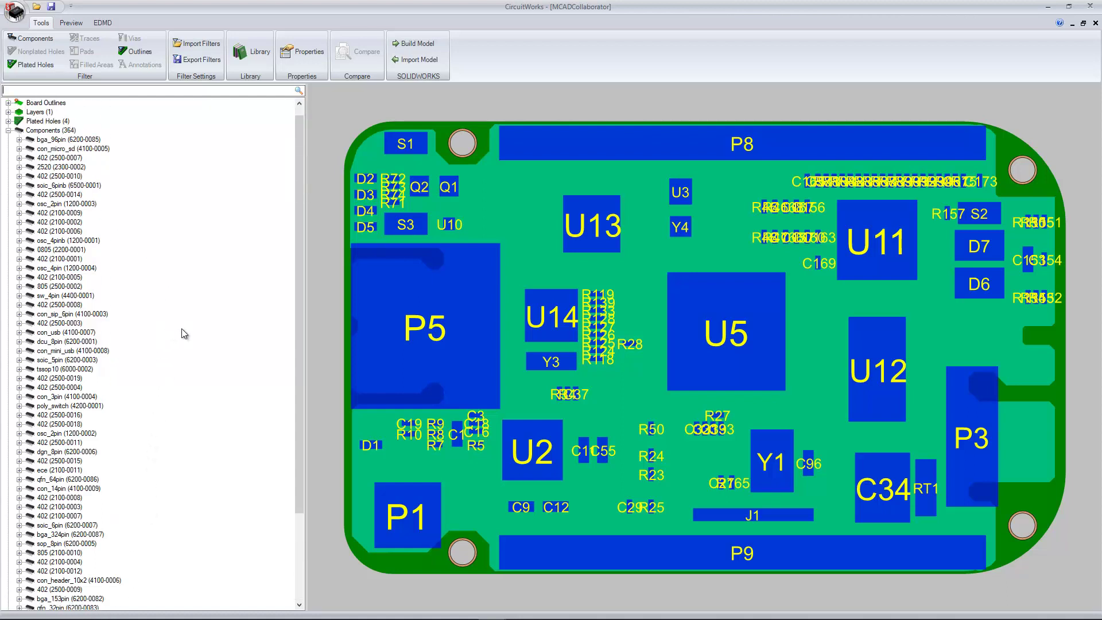
mouse_move(339, 281)
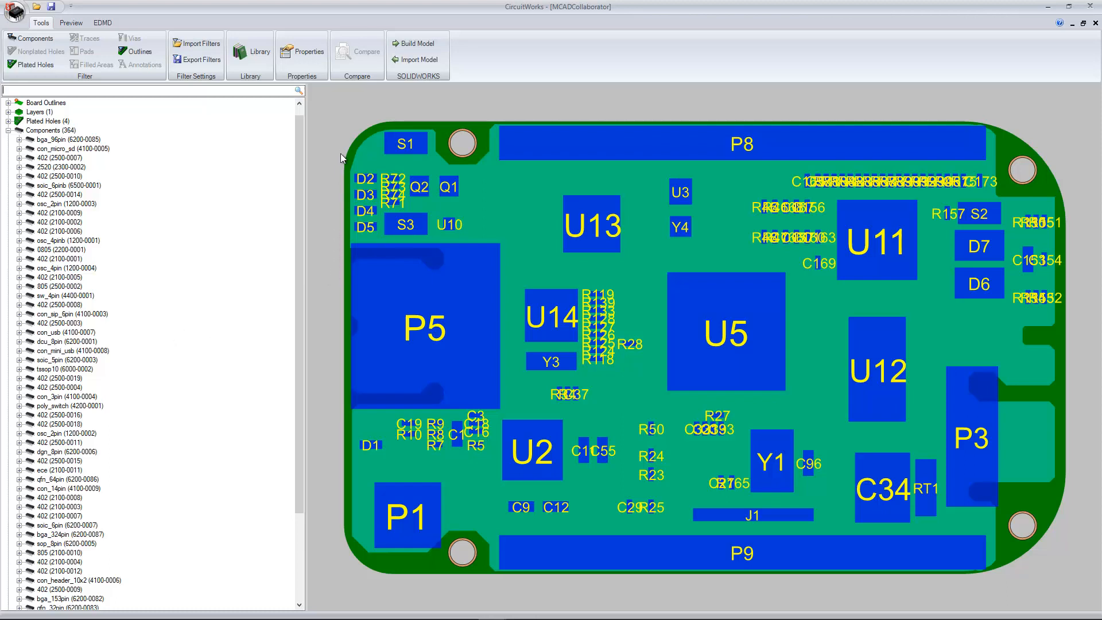
mouse_move(410, 104)
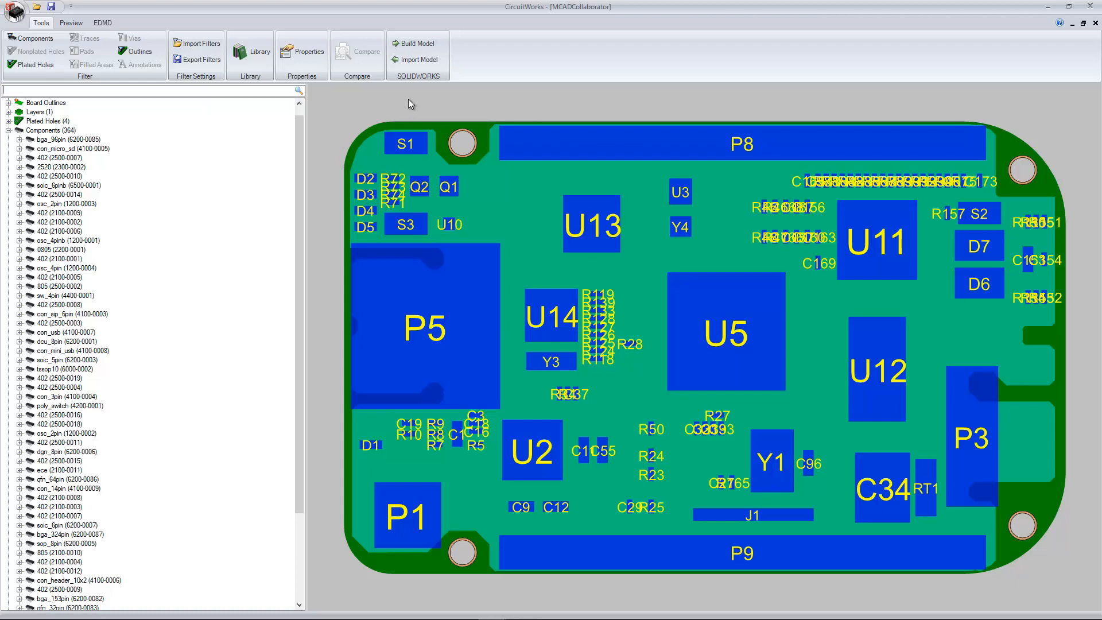
mouse_move(457, 53)
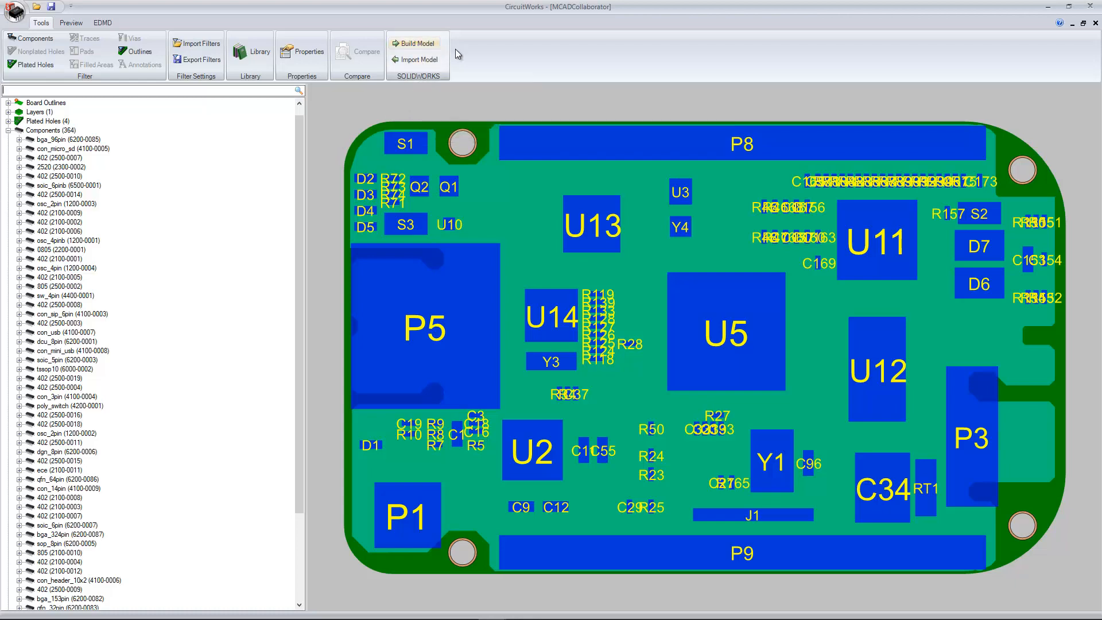
click(417, 43)
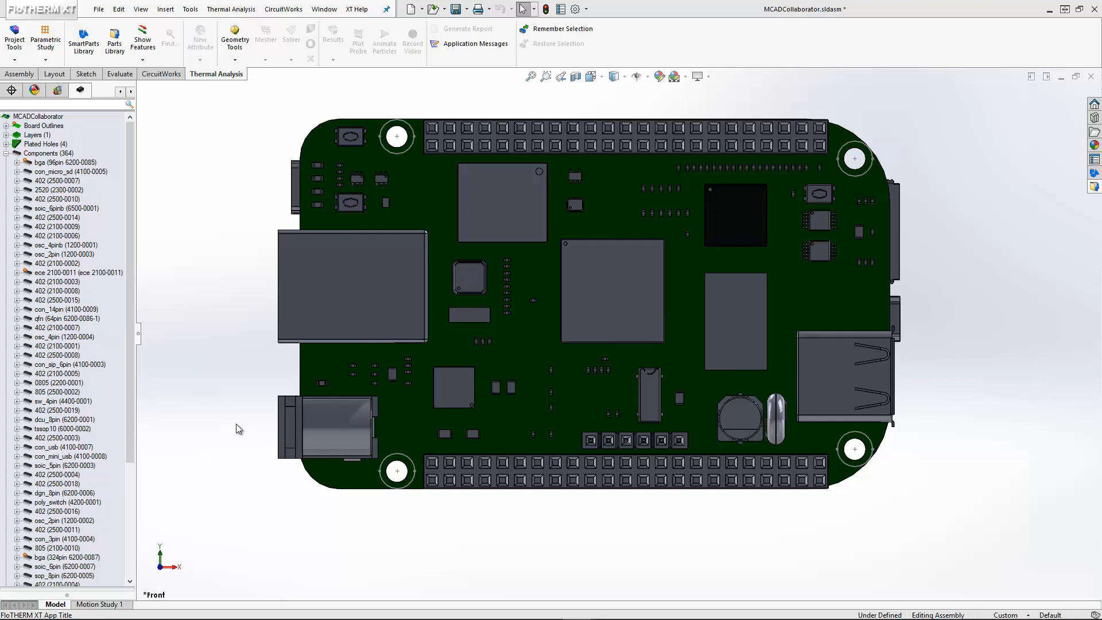
mouse_move(226, 408)
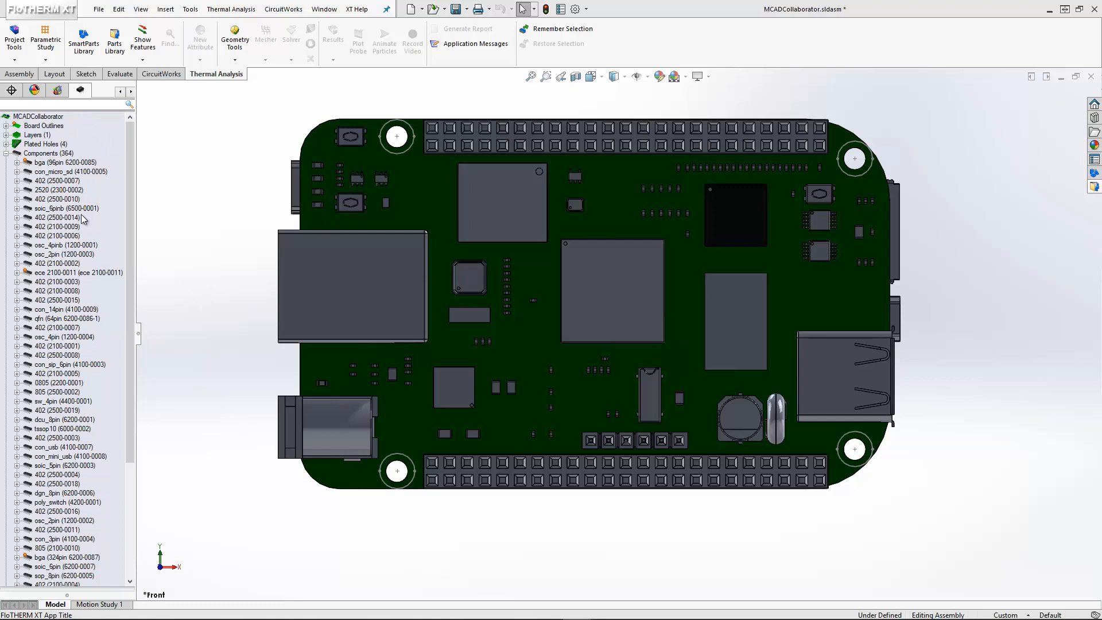
- Select the small dgn_8pin chip U8 beside USB connector P3
scroll(down, 3)
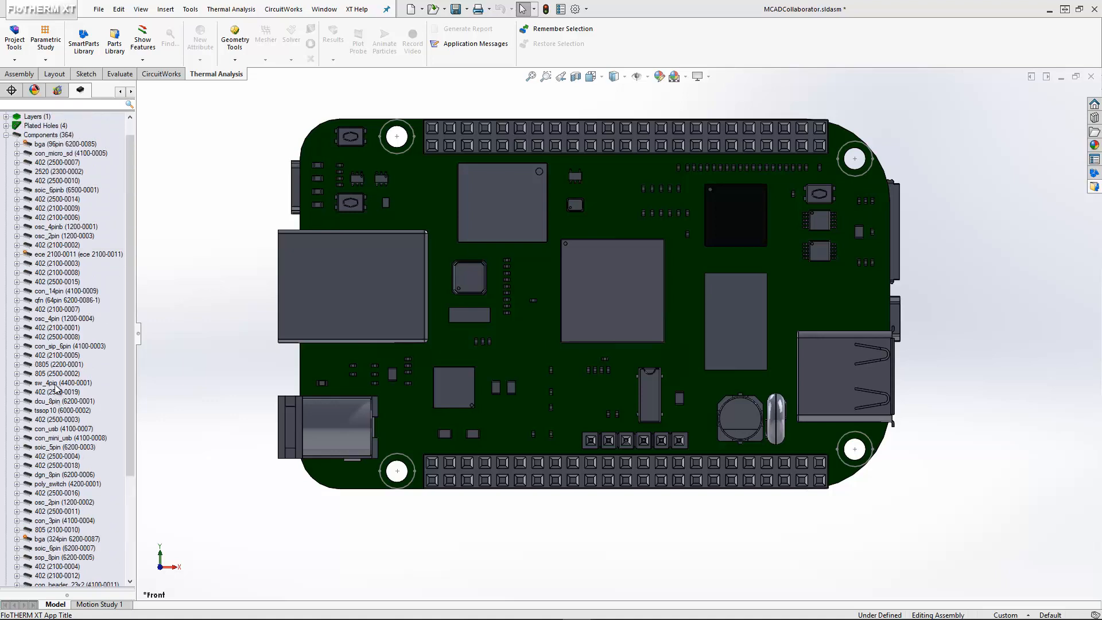
mouse_move(935, 428)
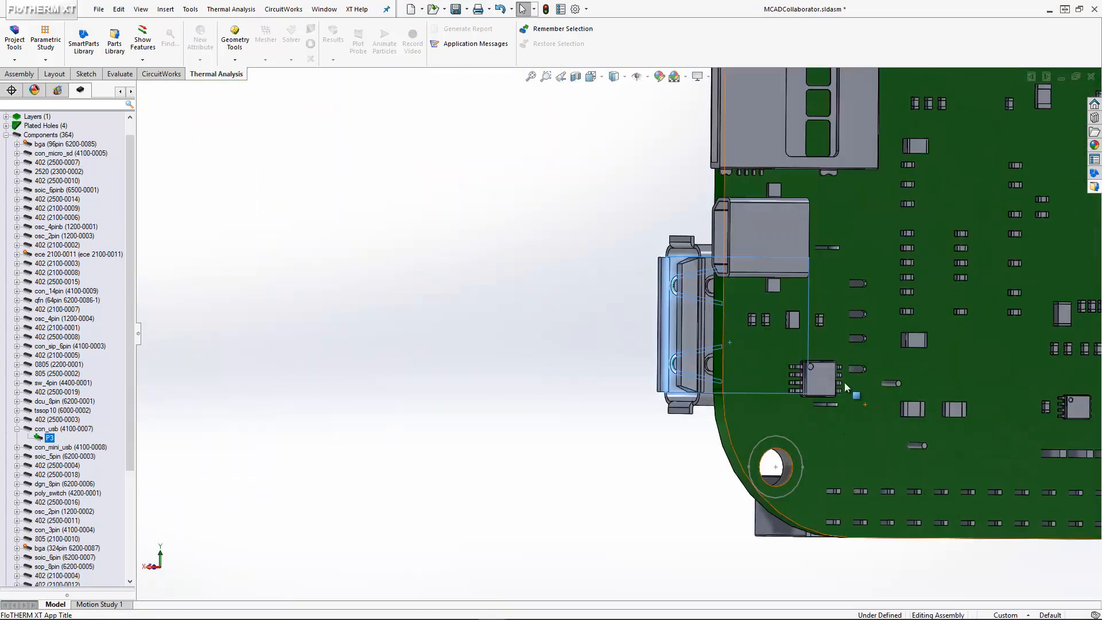
click(817, 383)
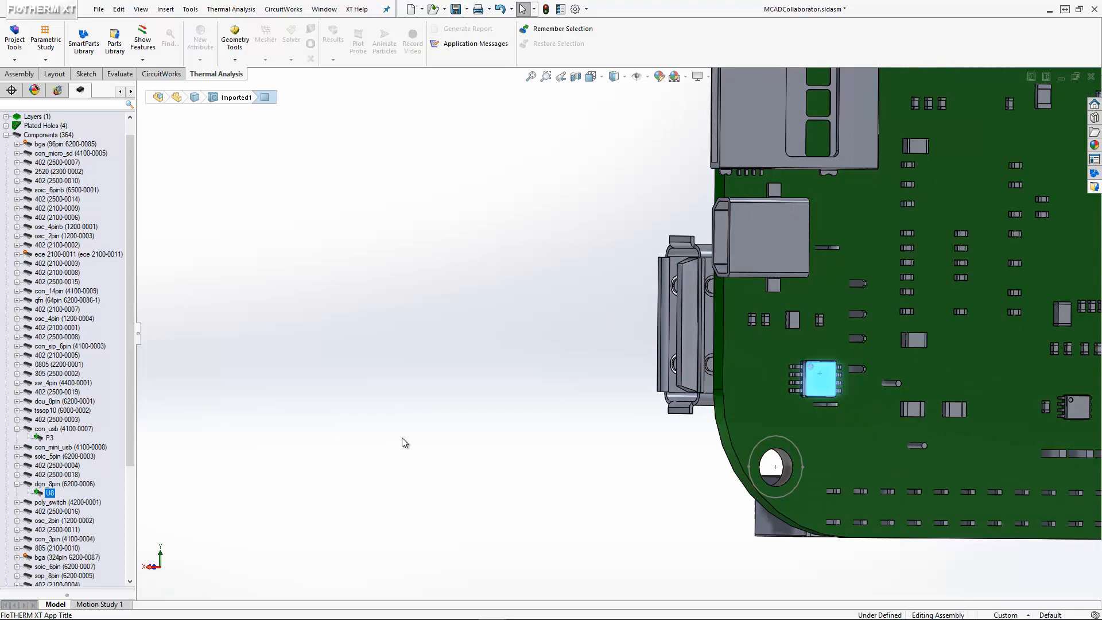
mouse_move(558, 426)
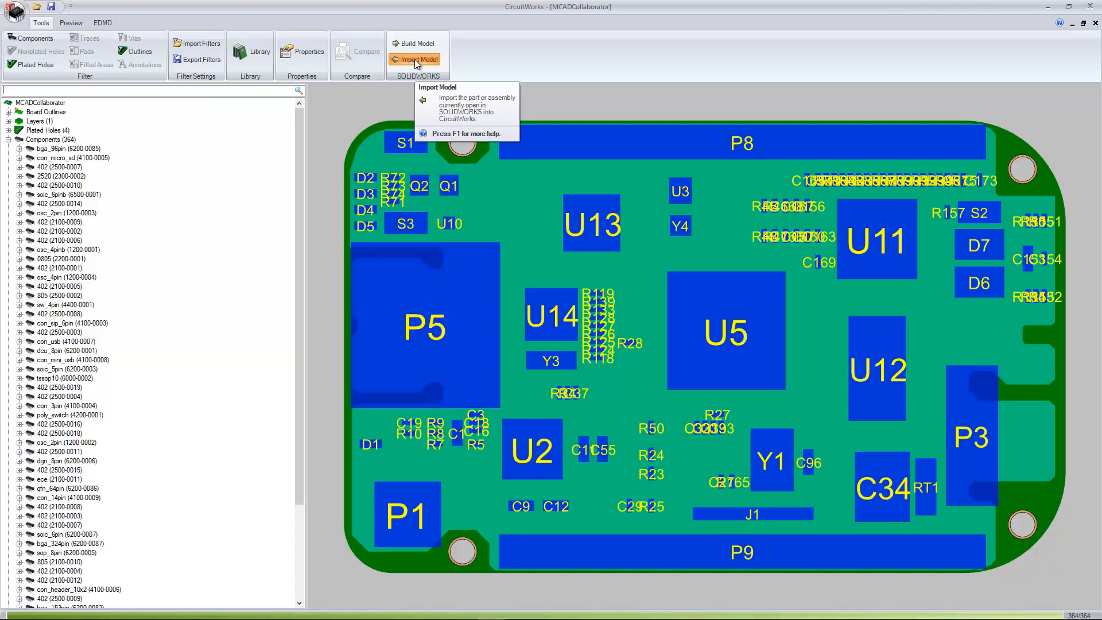
- Import the modified board assembly into CircuitWorks
click(419, 59)
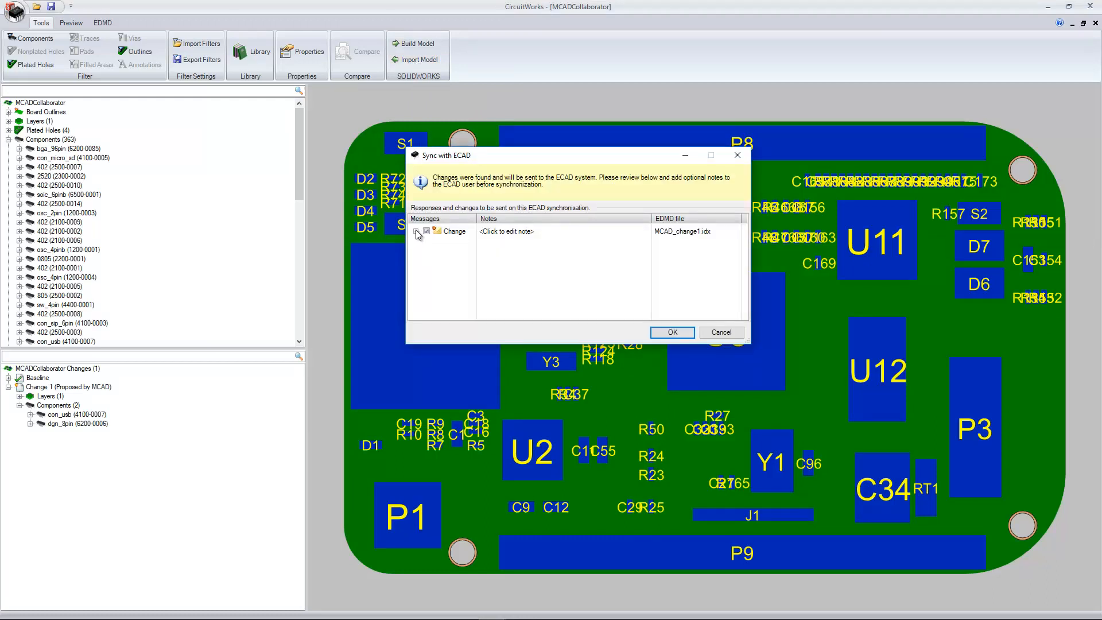
- Review P3 and U8 under Change 1 and confirm the sync to ECAD
click(417, 232)
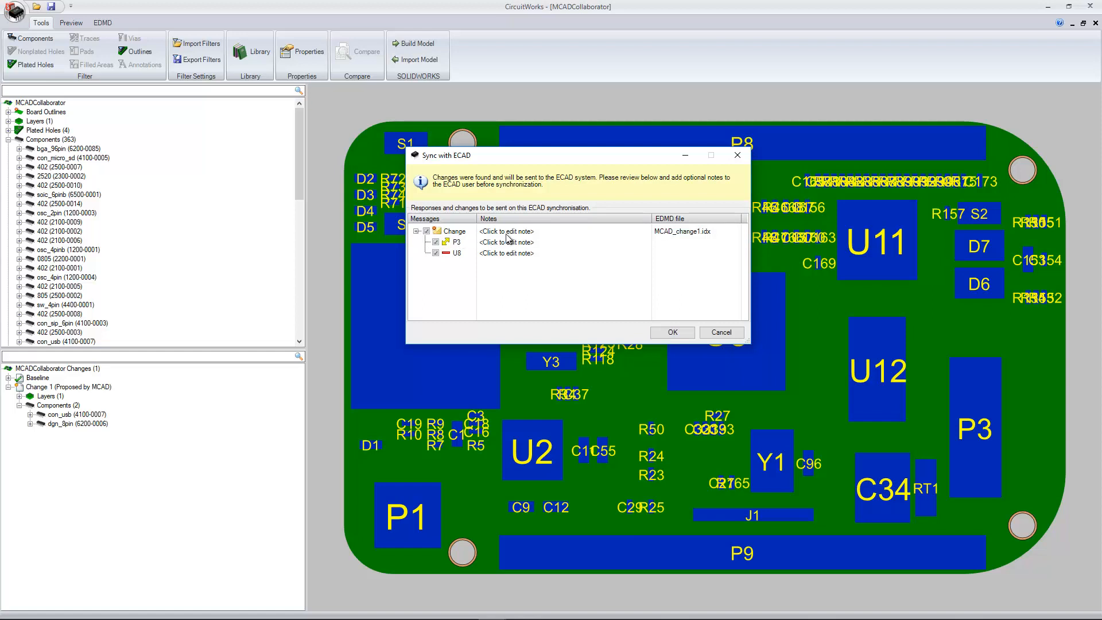
mouse_move(689, 241)
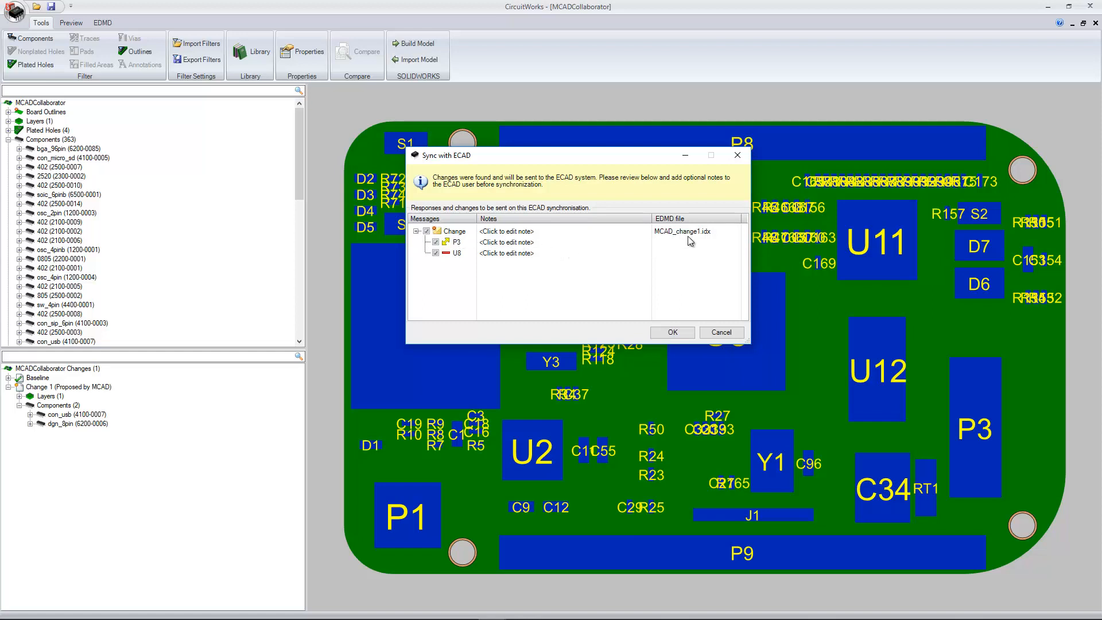
mouse_move(495, 260)
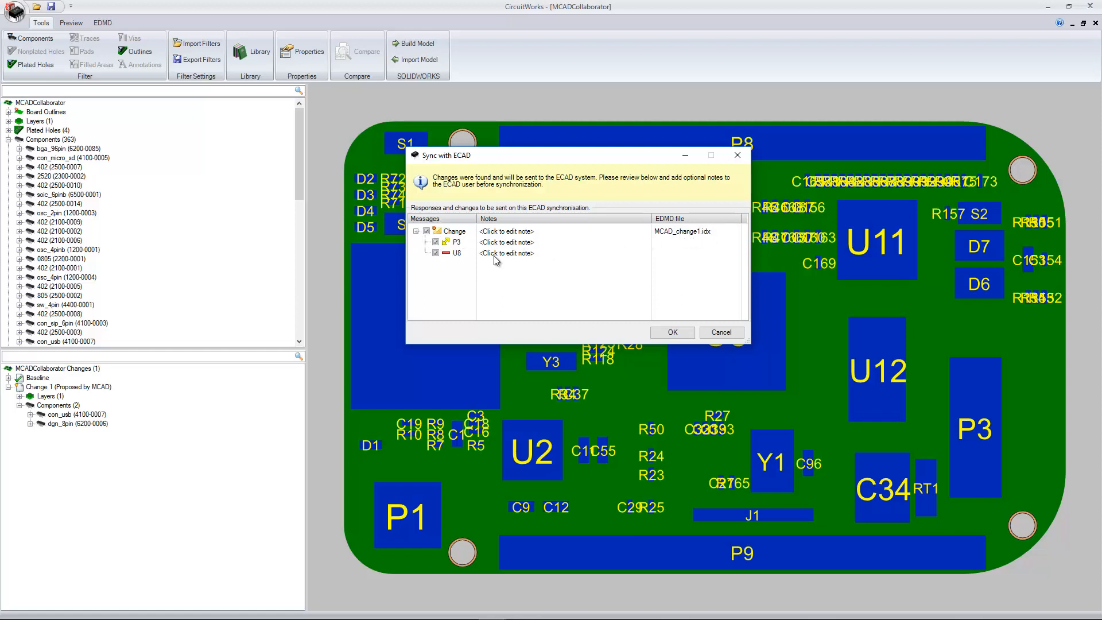
mouse_move(477, 257)
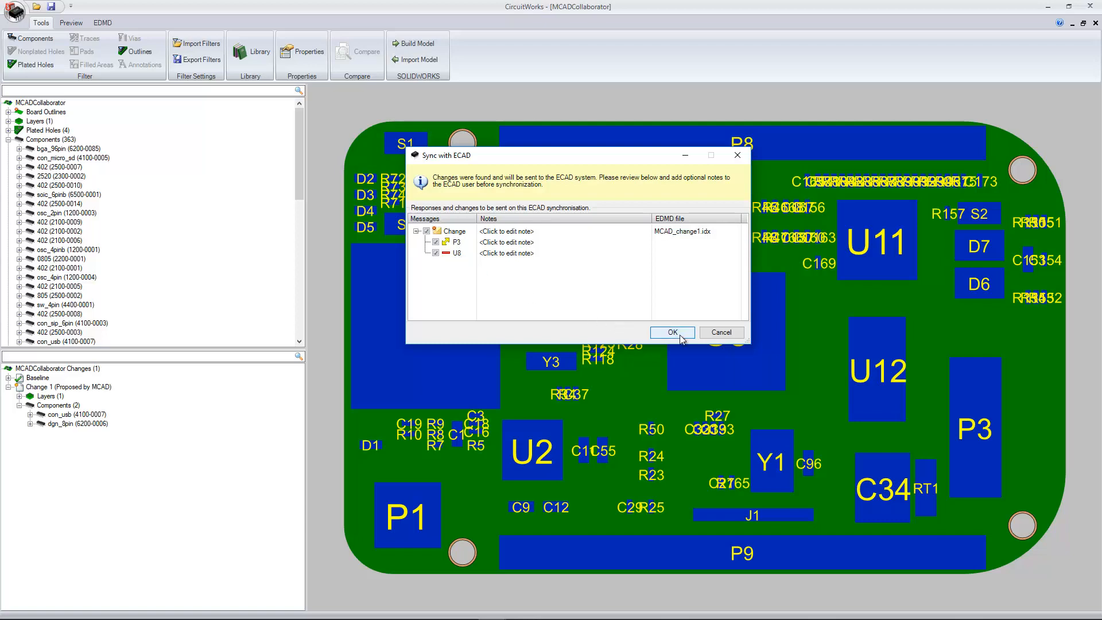
click(672, 332)
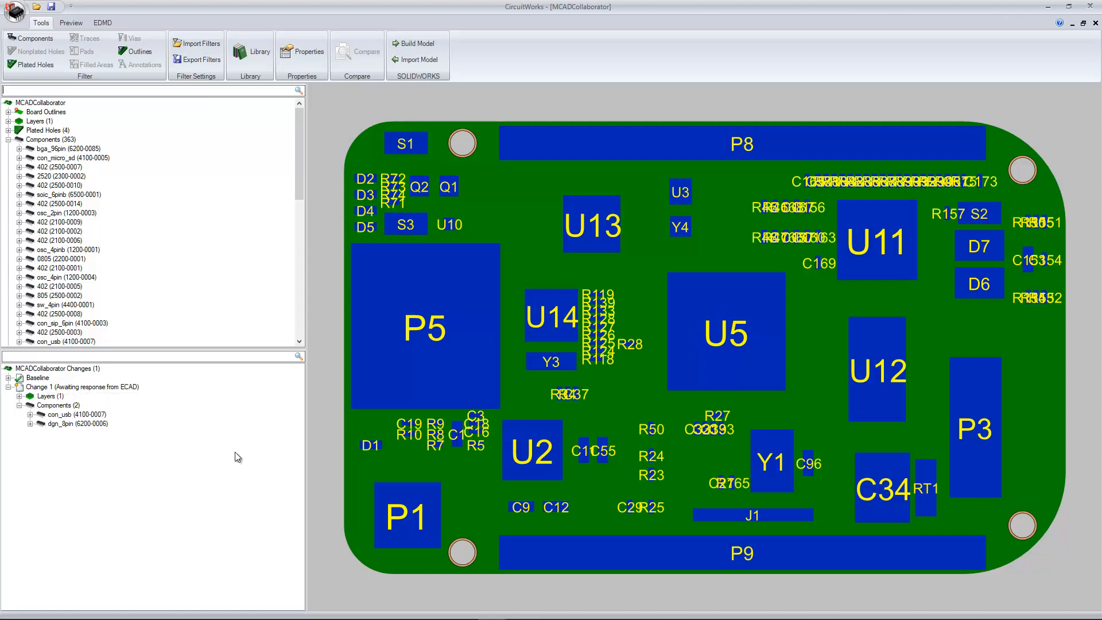
mouse_move(321, 464)
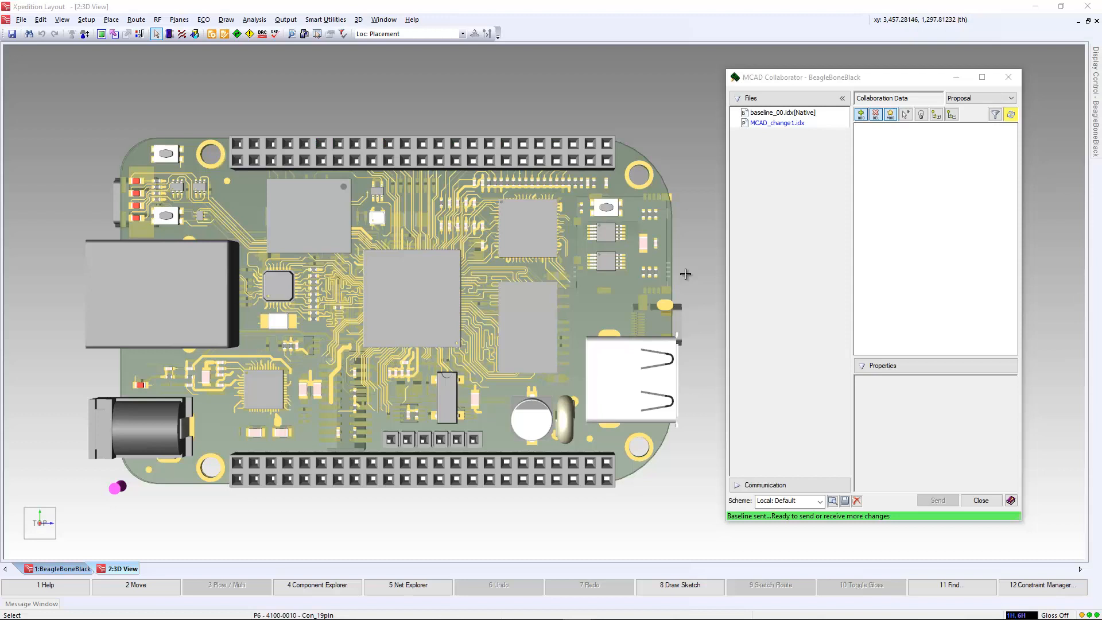
mouse_move(704, 270)
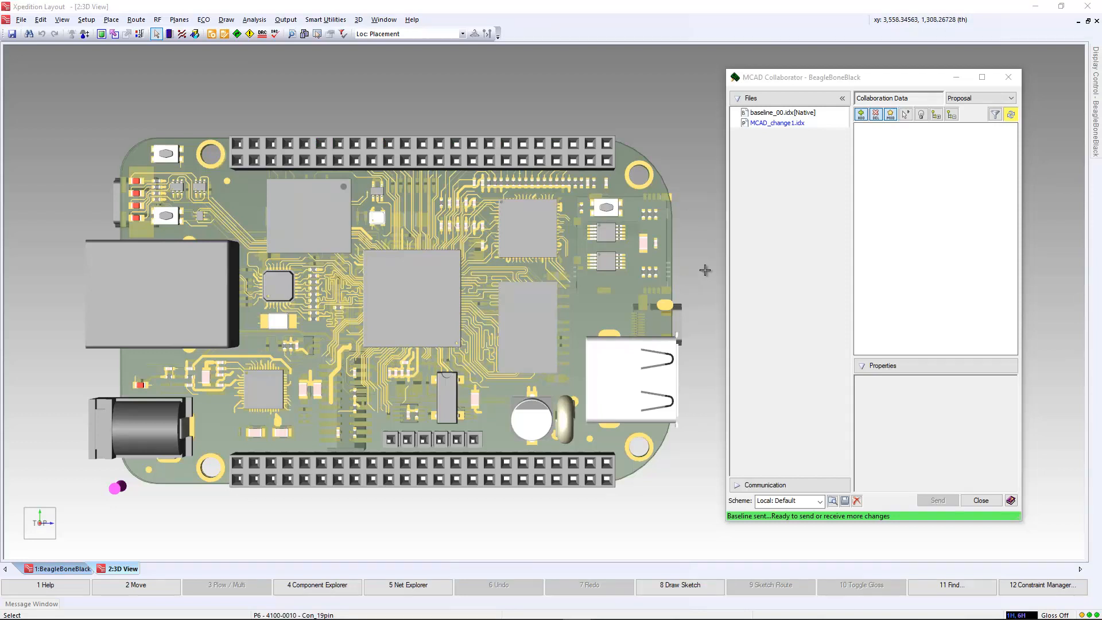
mouse_move(773, 151)
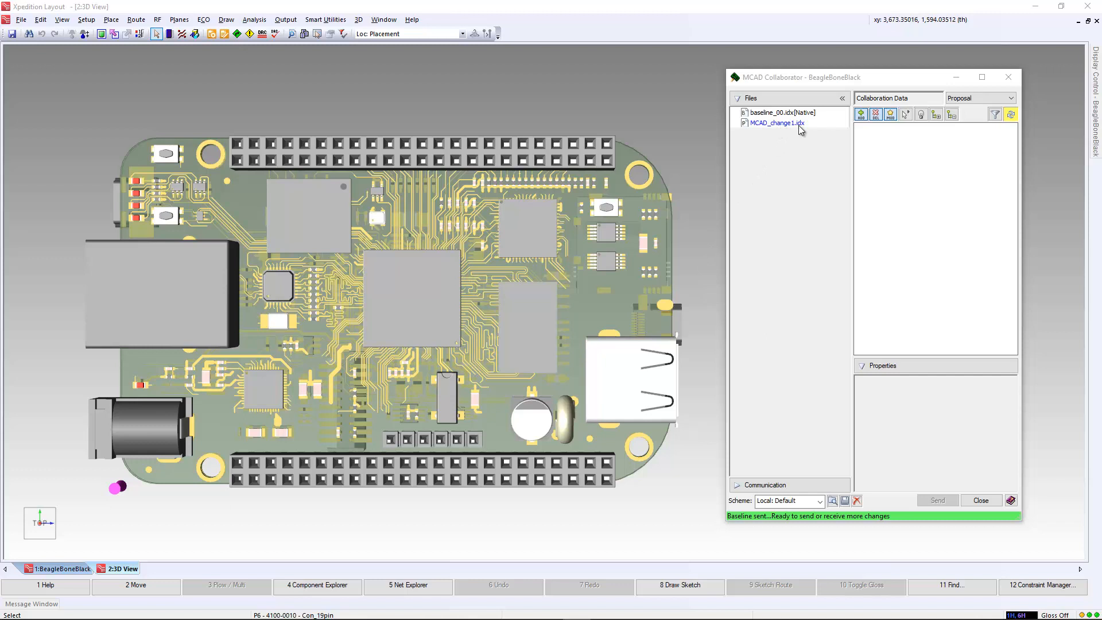
mouse_move(801, 126)
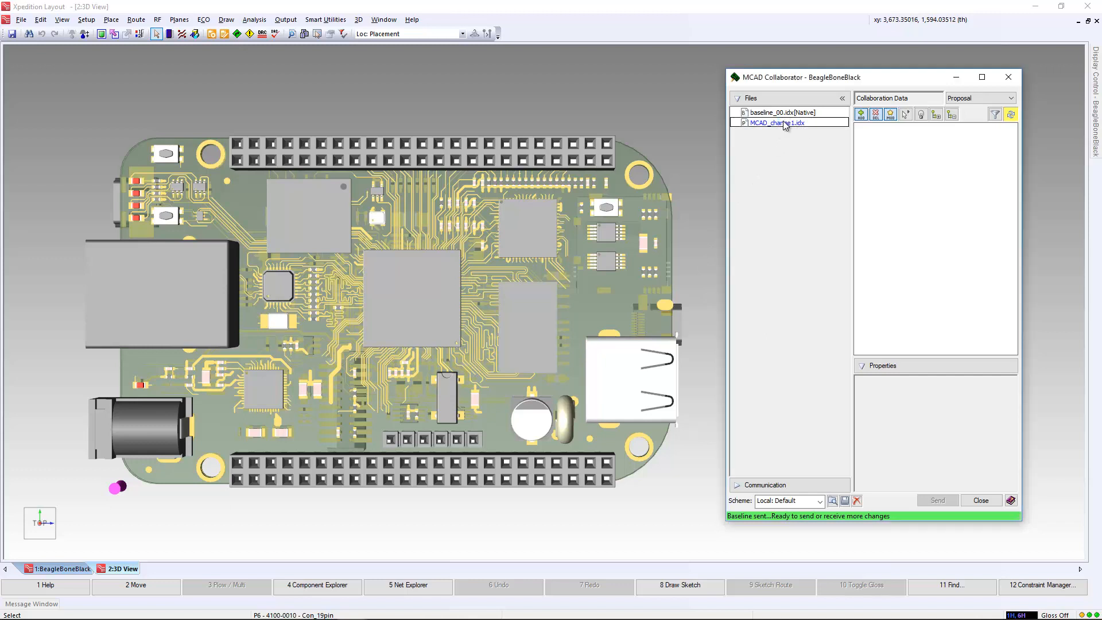
- Load MCAD_change1.idx from the MCAD Collaborator Files list
click(775, 123)
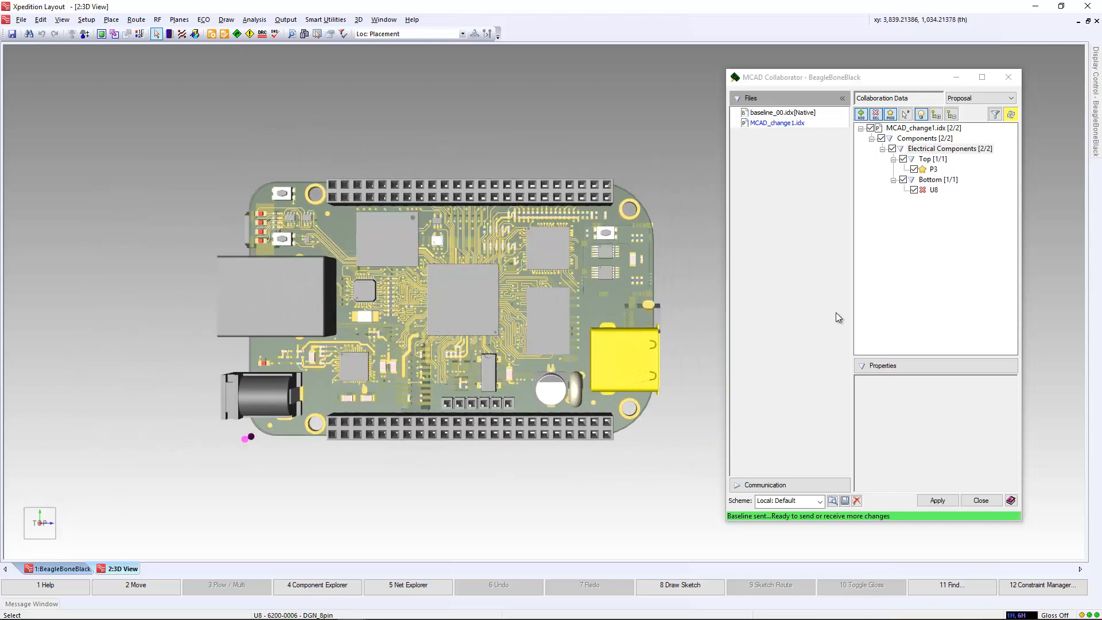
- Apply the MCAD_change1 proposal to the board and export the response to MCAD
click(936, 500)
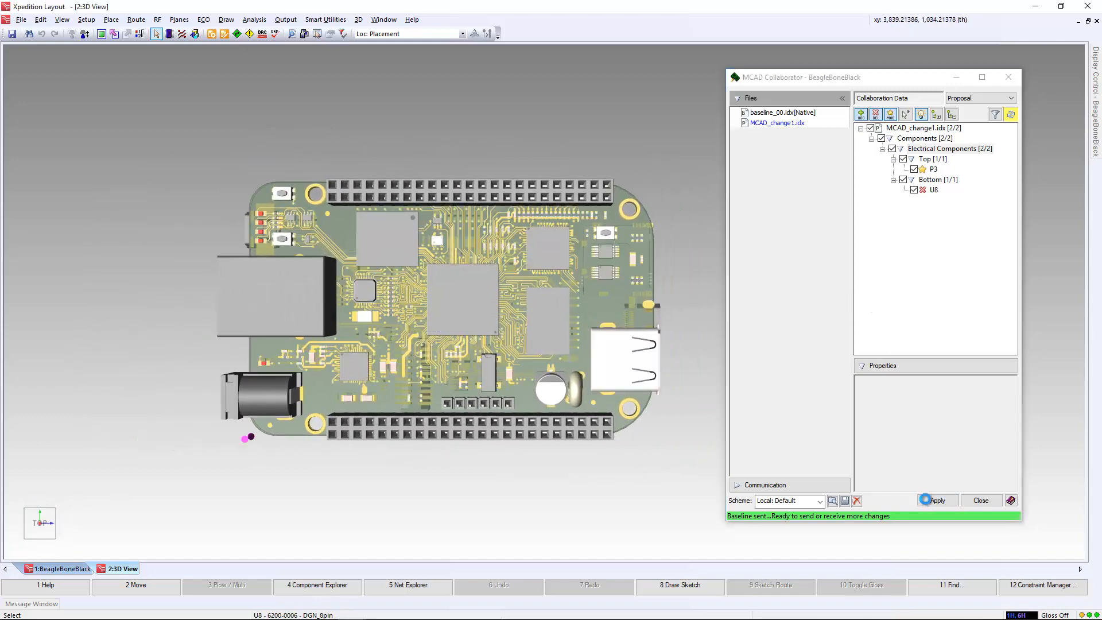
click(936, 499)
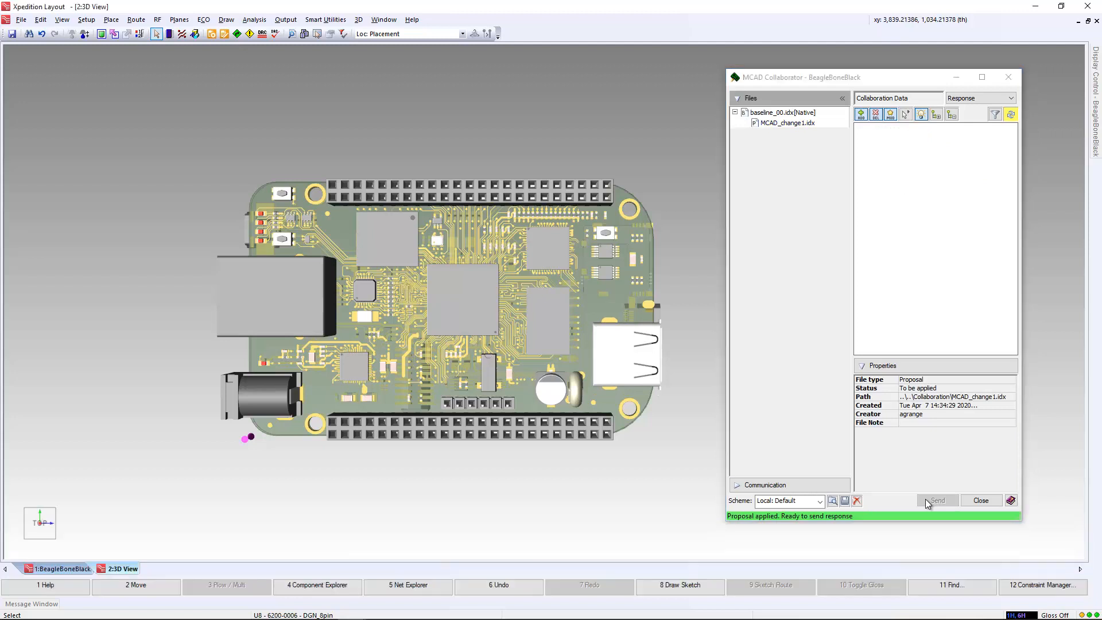
mouse_move(769, 160)
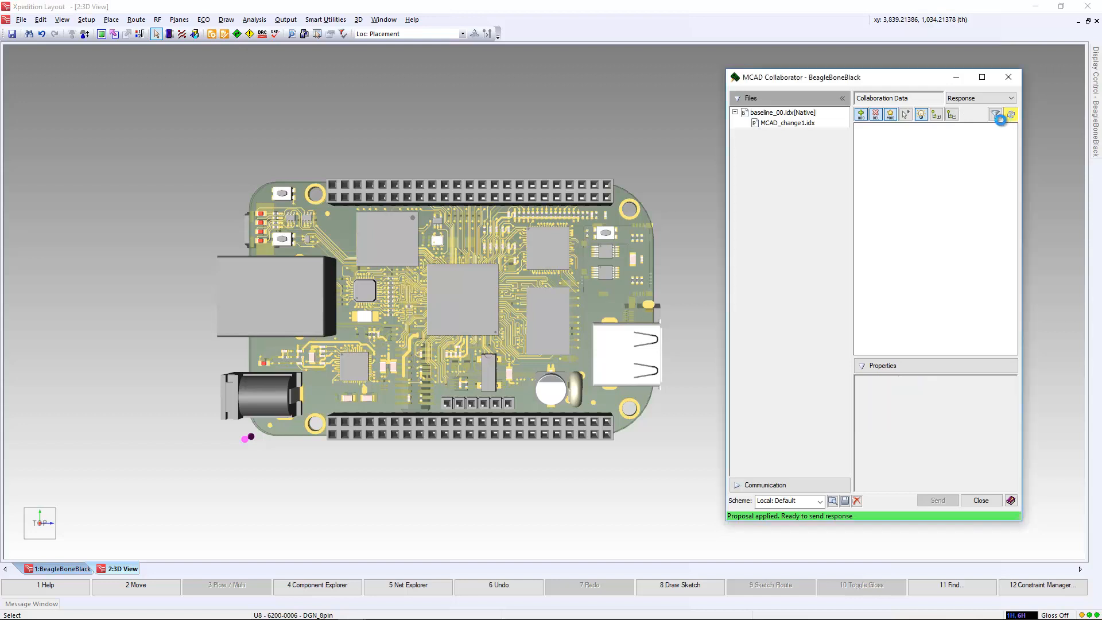
click(1010, 114)
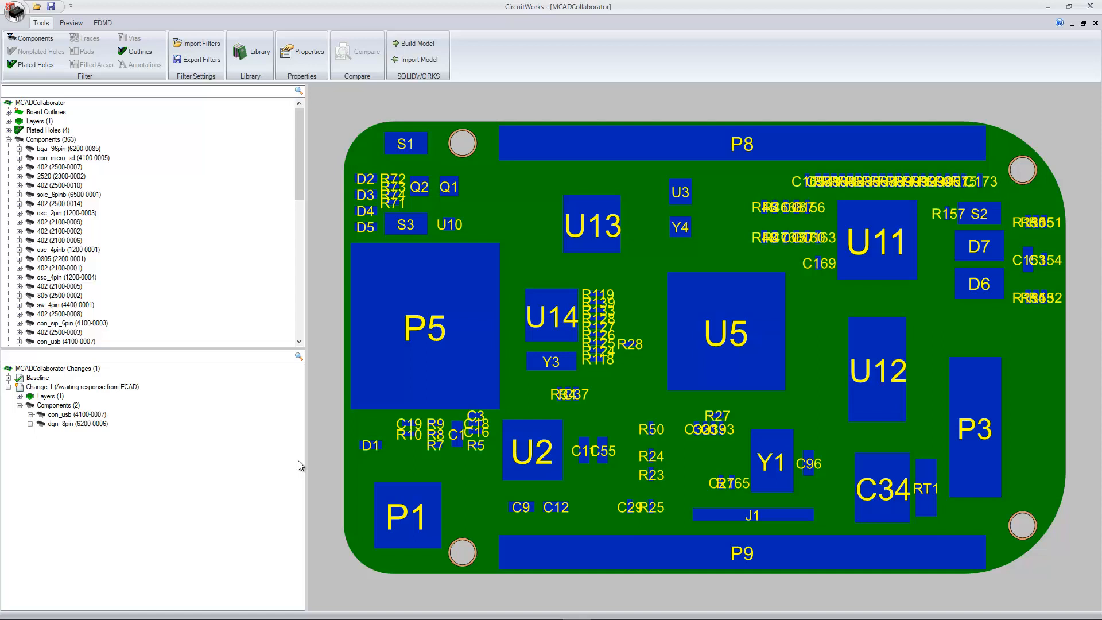
mouse_move(278, 447)
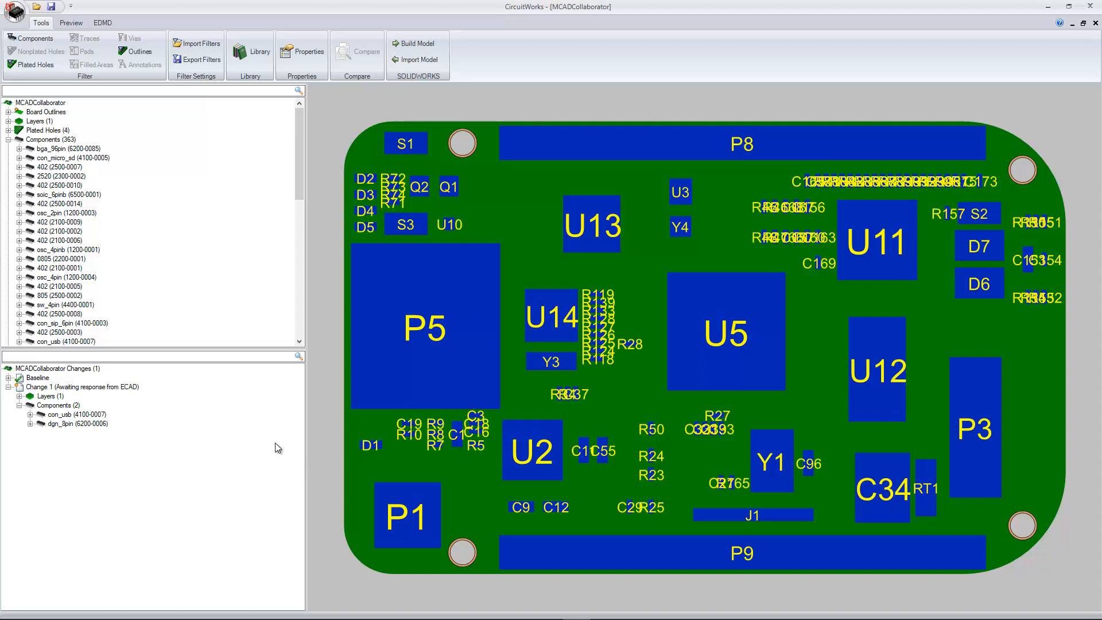
mouse_move(229, 331)
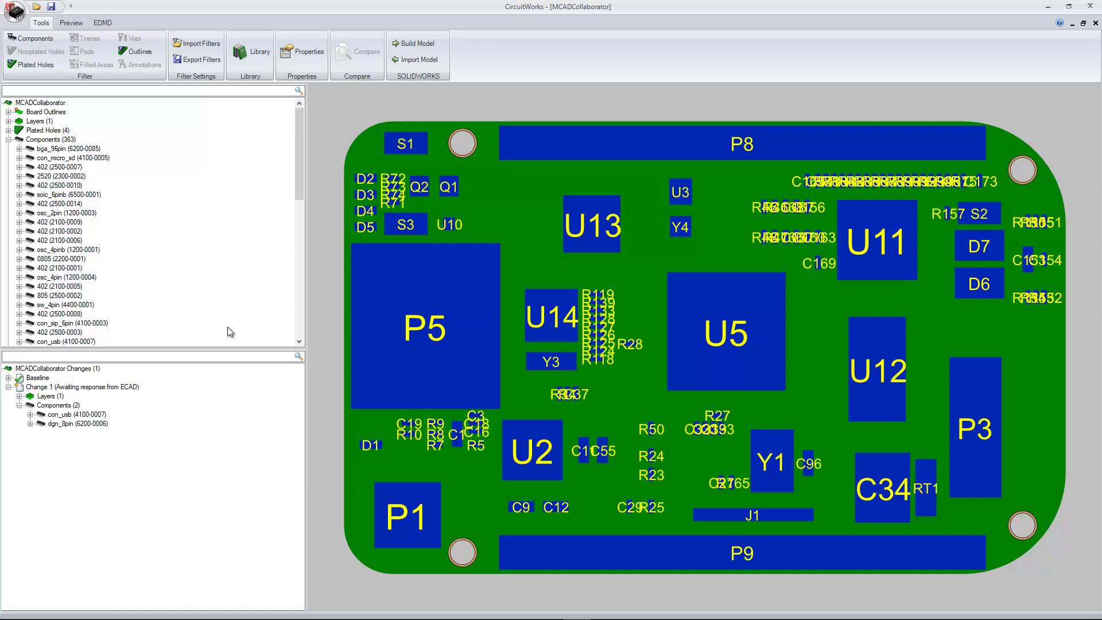
mouse_move(53, 92)
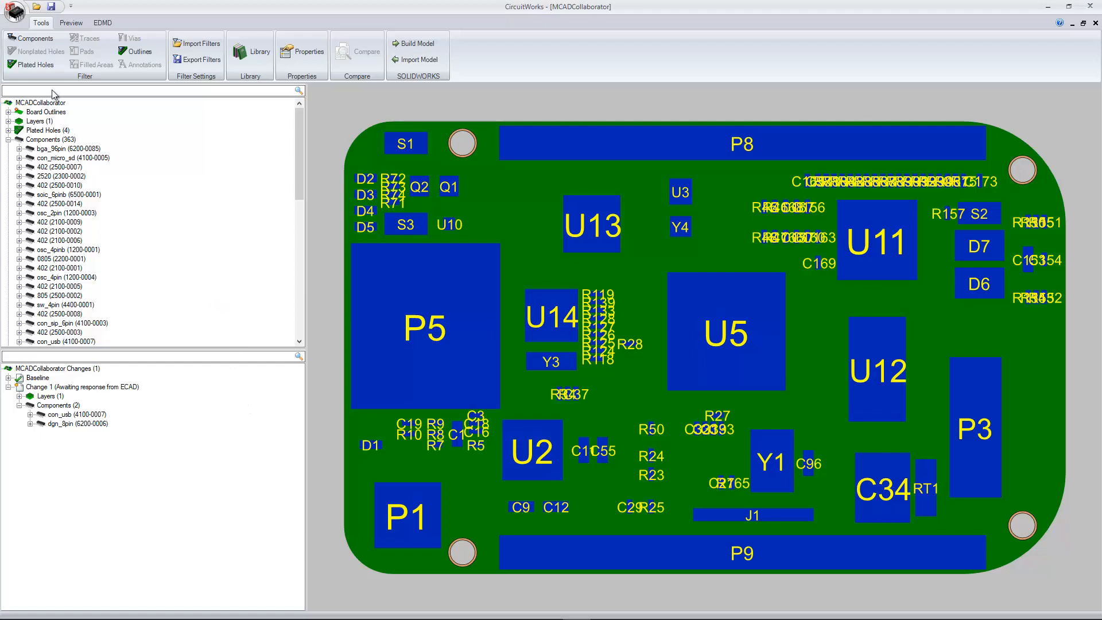
- Open the ECAD response file response_00.idx in CircuitWorks
click(19, 13)
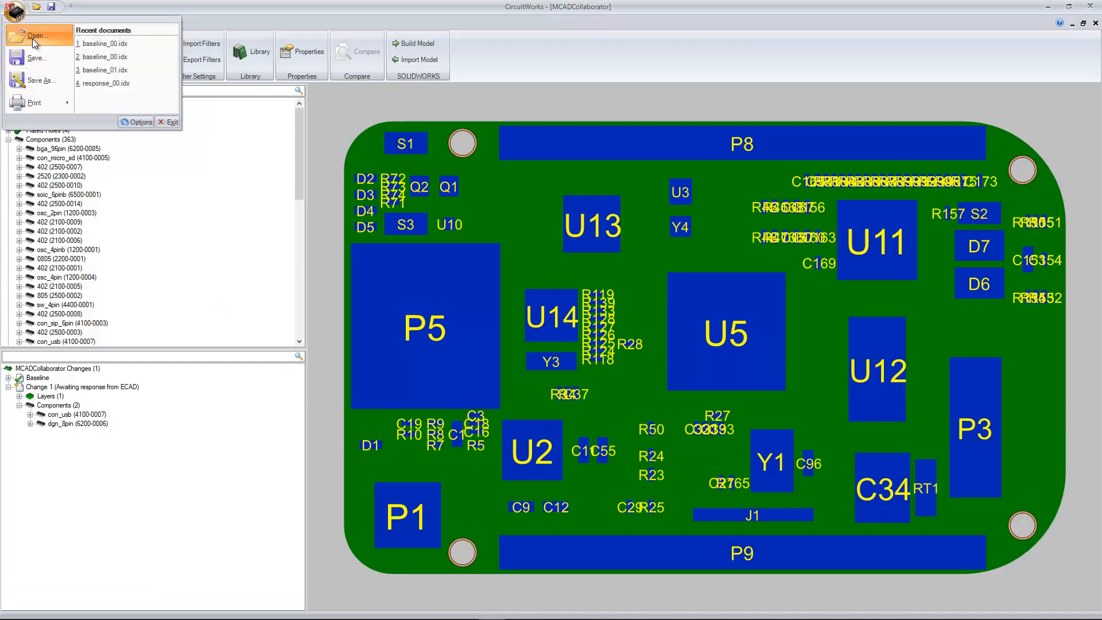
click(29, 40)
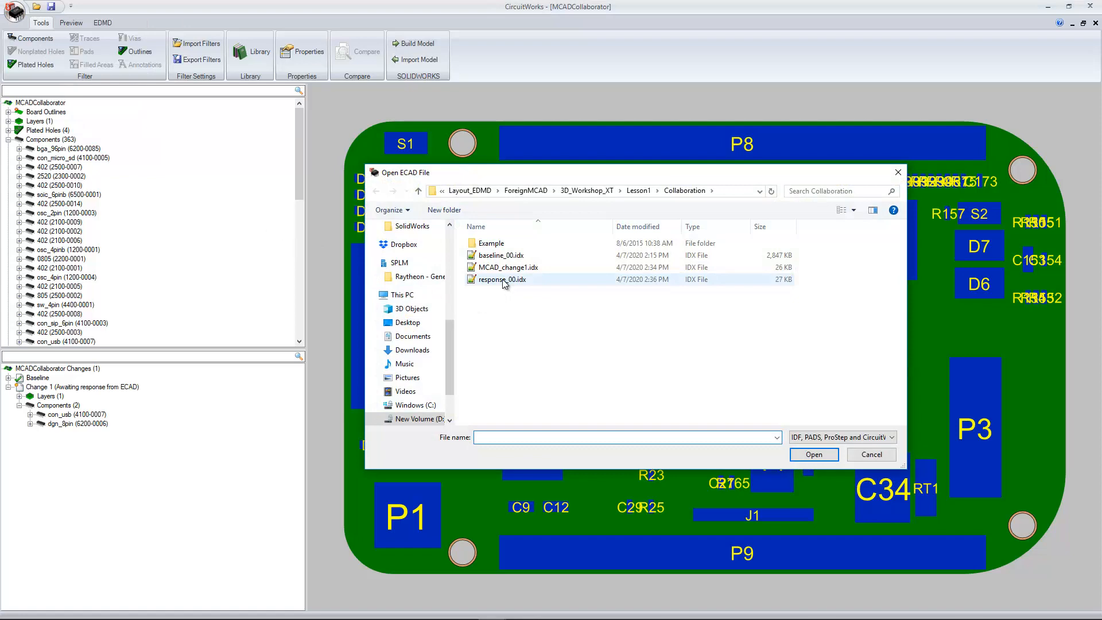
click(814, 454)
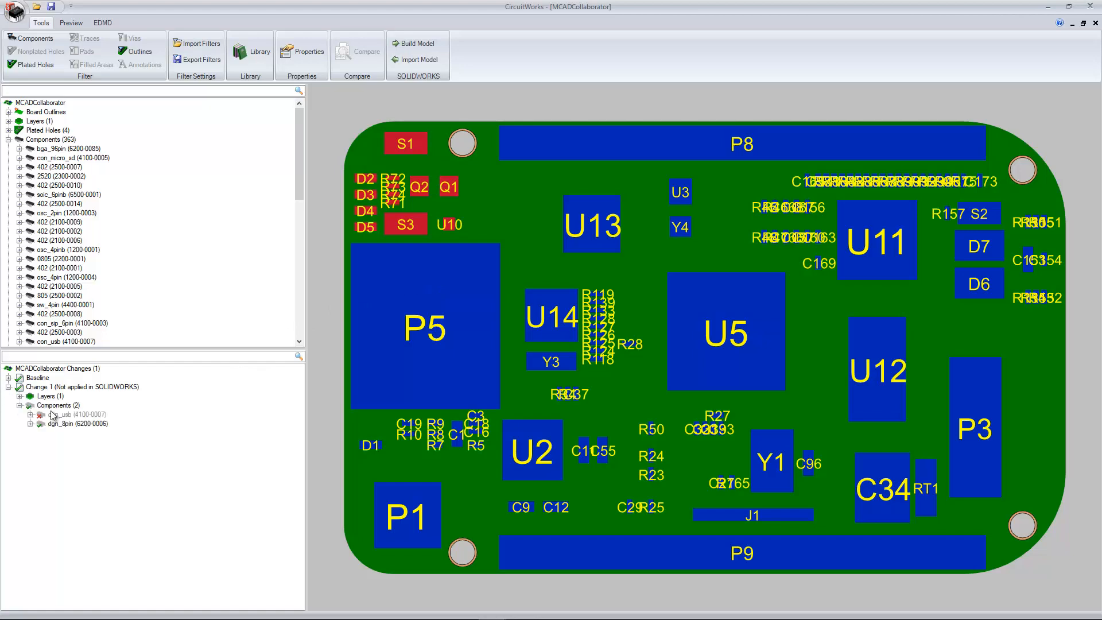
mouse_move(375, 105)
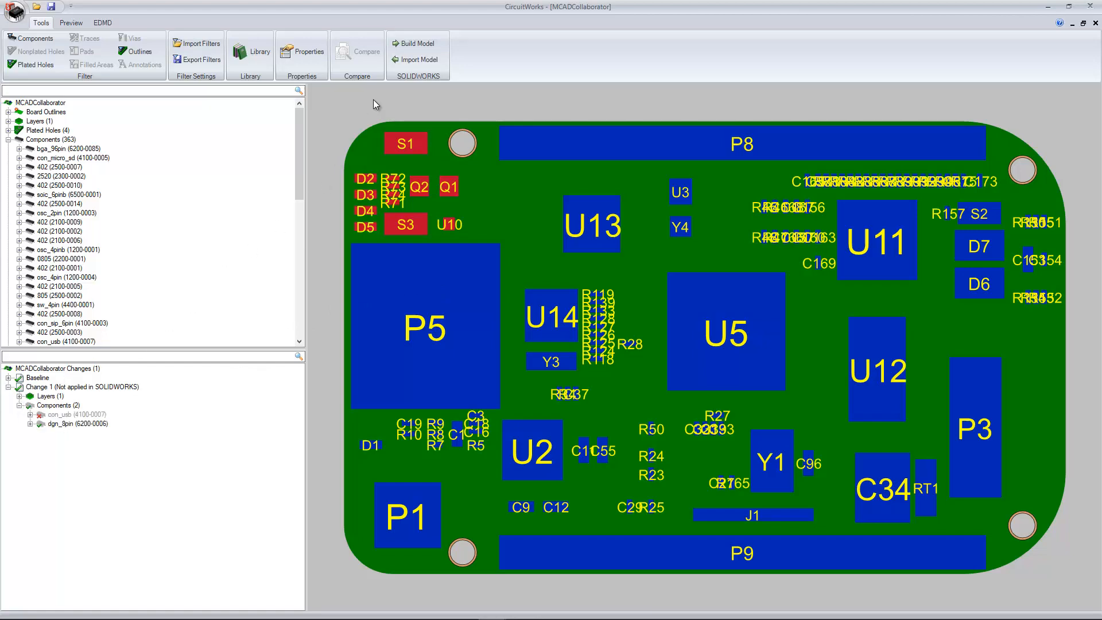